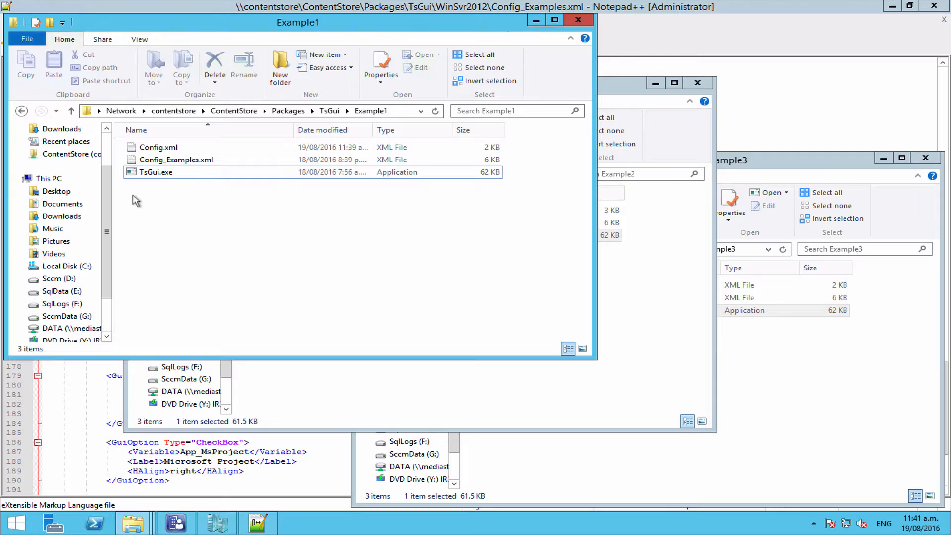
Launch TsGui.exe from the Example1 folder in test mode.
{"action": "double_click", "coordinate": [157, 171]}
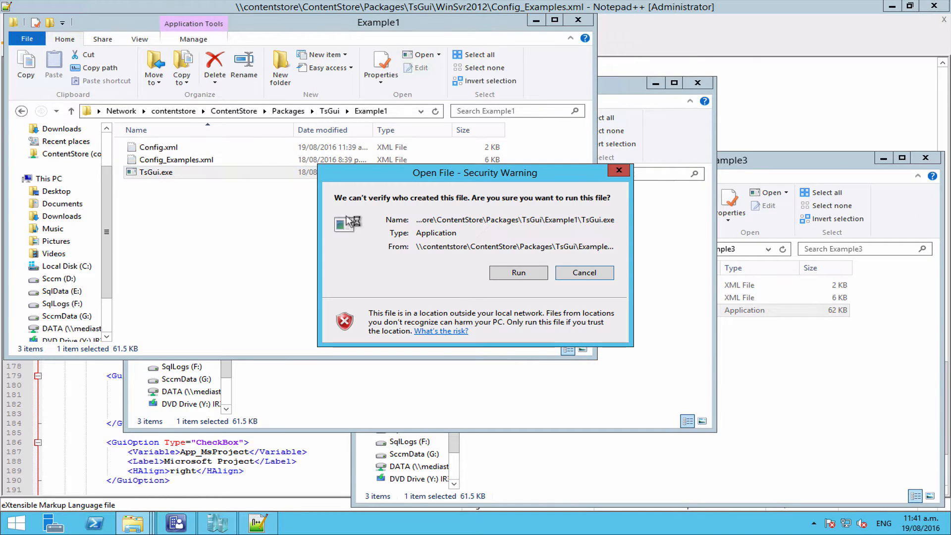
{"action": "left_click", "coordinate": [518, 273]}
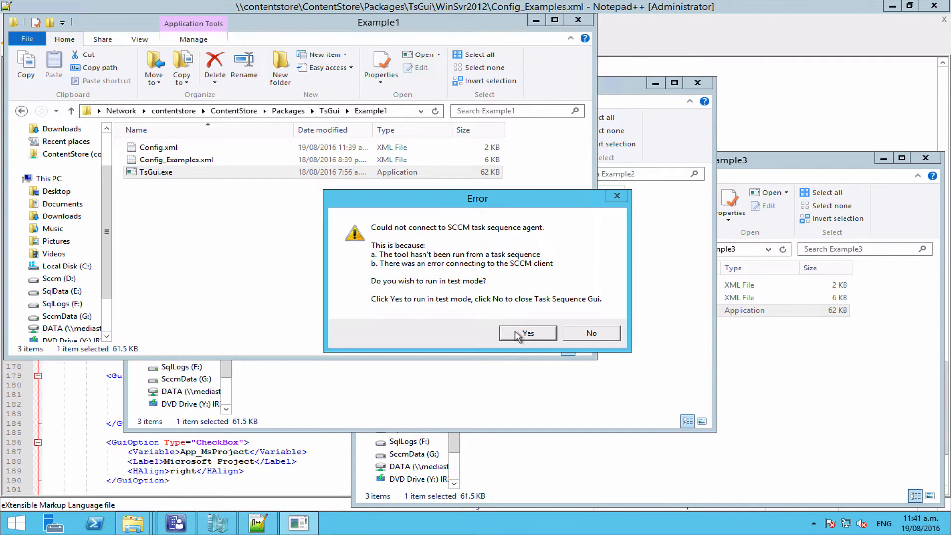
{"action": "left_click", "coordinate": [526, 332]}
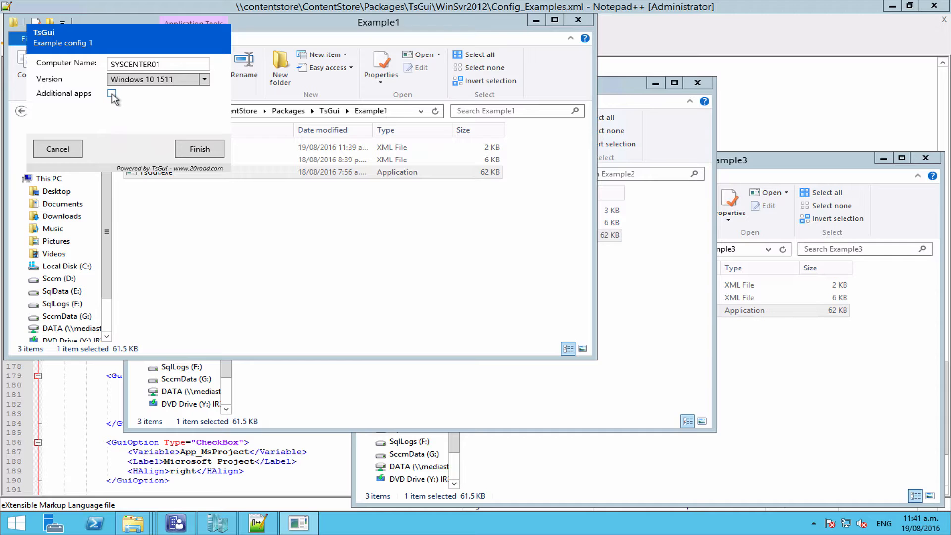
Tick the Additional apps checkbox and move to the apps selection page.
{"action": "left_click", "coordinate": [112, 95]}
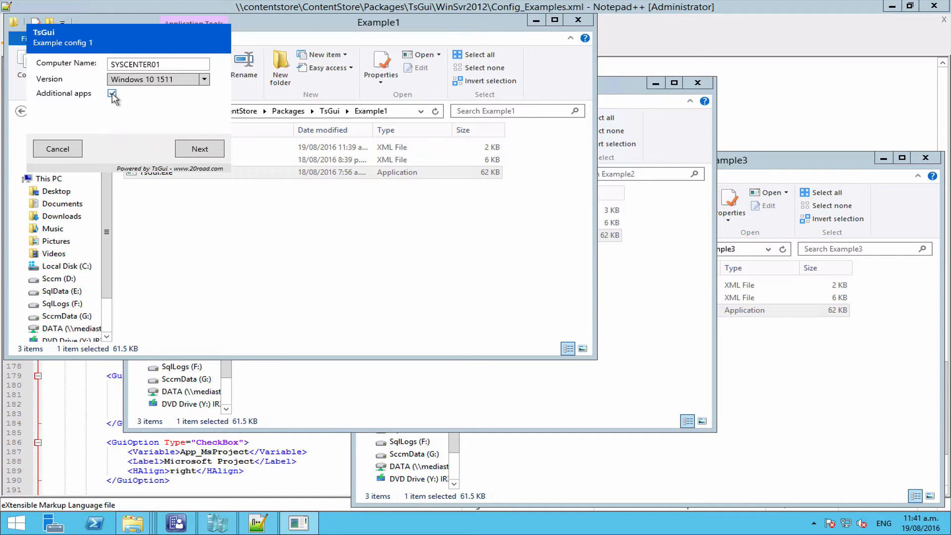
{"action": "left_click", "coordinate": [112, 95]}
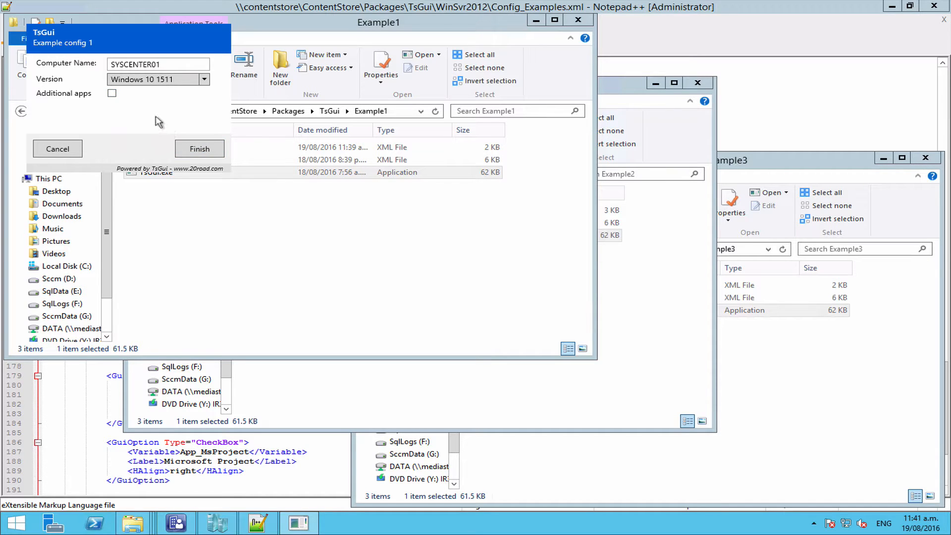
{"action": "left_click", "coordinate": [112, 93]}
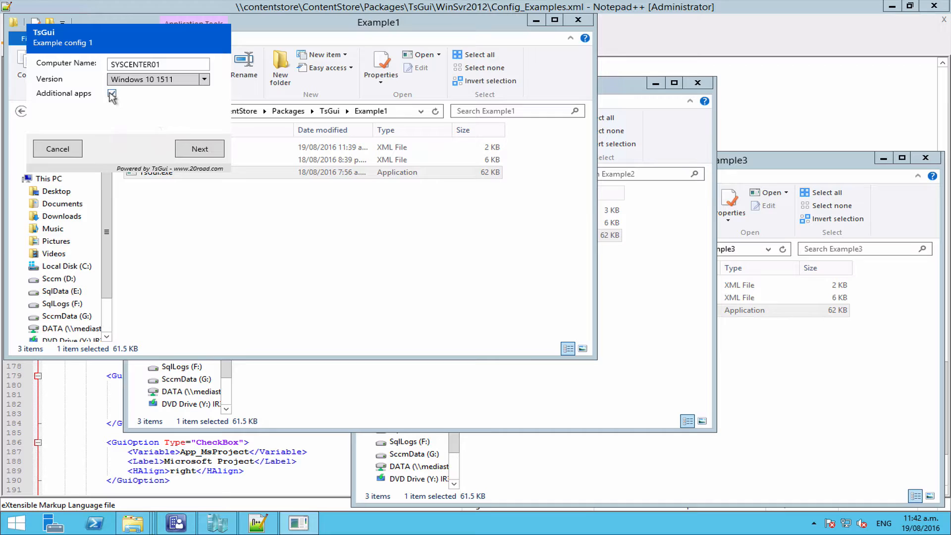
{"action": "left_click", "coordinate": [199, 149]}
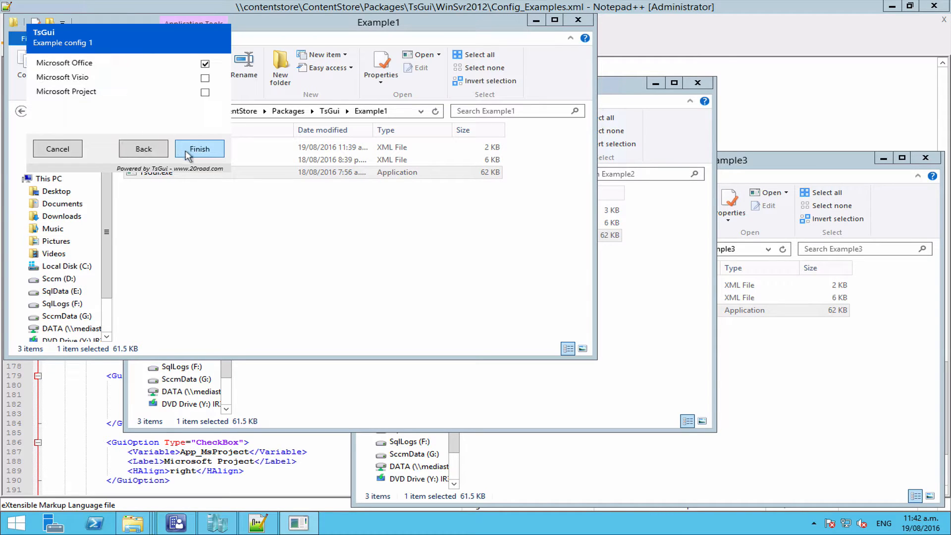
Leave only Office ticked, finish the wizard and acknowledge the created variables.
{"action": "left_click", "coordinate": [205, 77]}
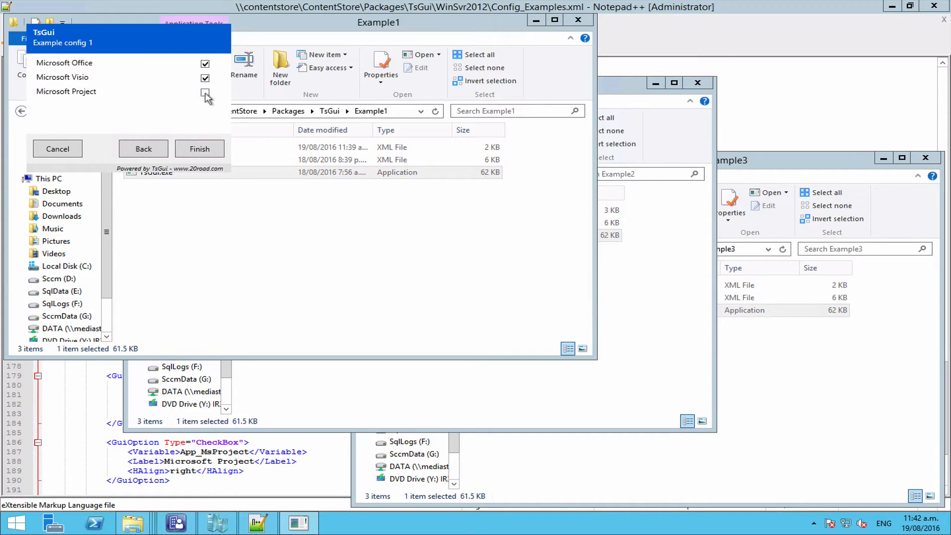
{"action": "left_click", "coordinate": [206, 78]}
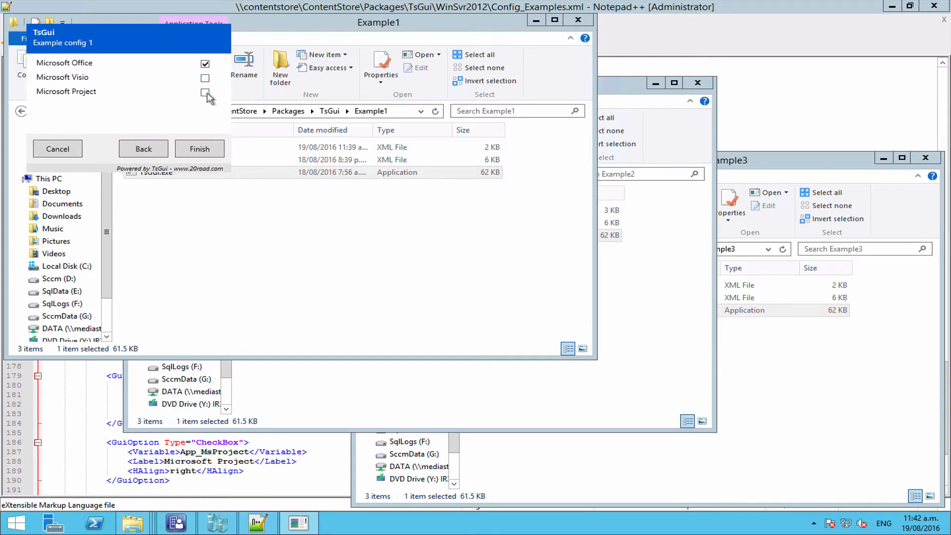
{"action": "left_click", "coordinate": [199, 149]}
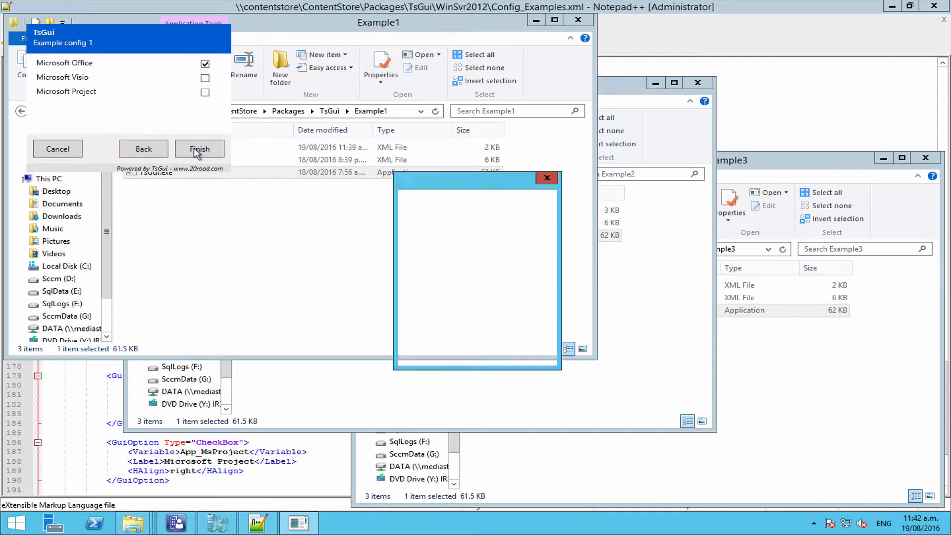
{"action": "left_click", "coordinate": [199, 149]}
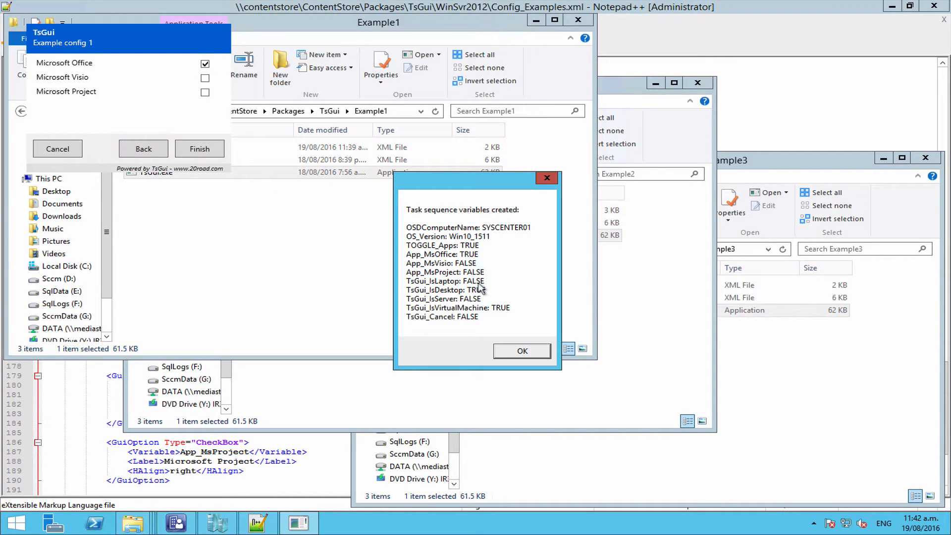
{"action": "mouse_move", "coordinate": [523, 313]}
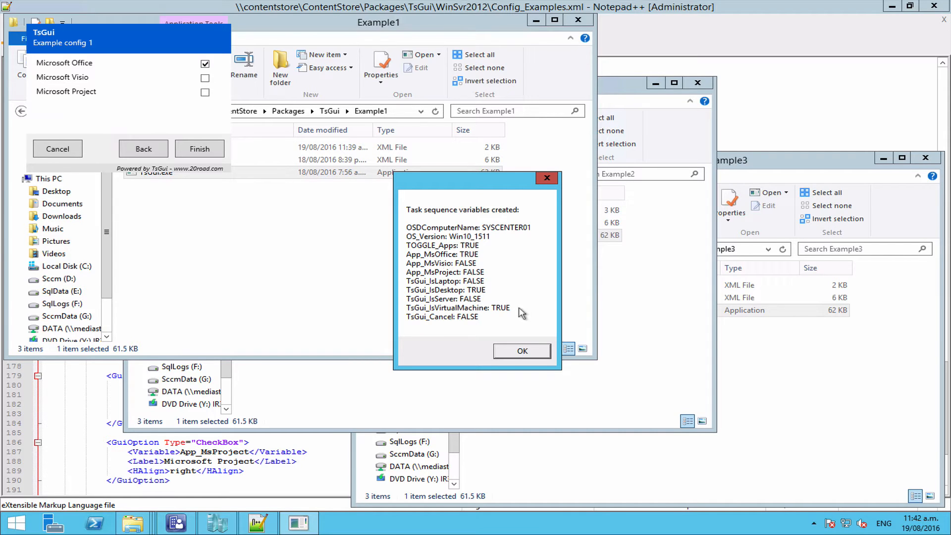
{"action": "left_click", "coordinate": [520, 350]}
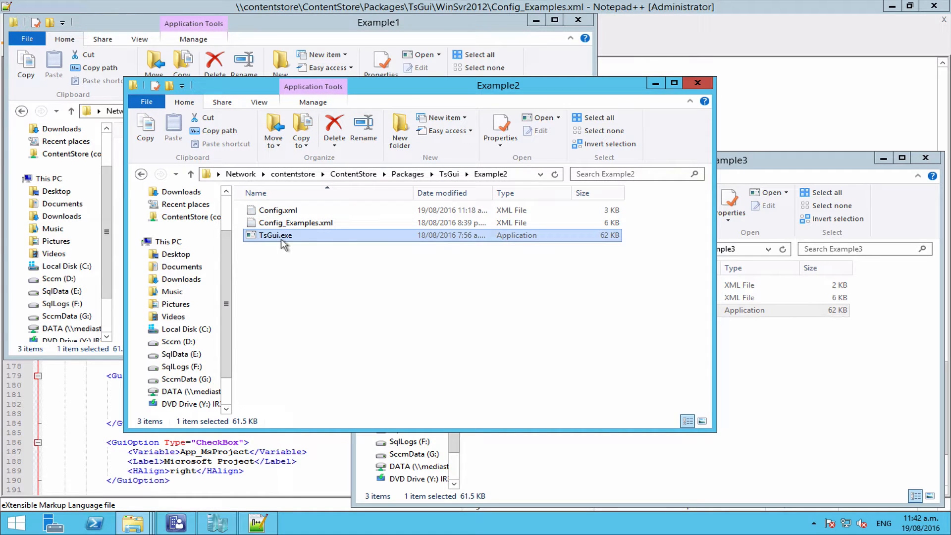
Launch Example2's TsGui.exe in test mode with Additional apps on and department Project Management.
{"action": "double_click", "coordinate": [274, 236]}
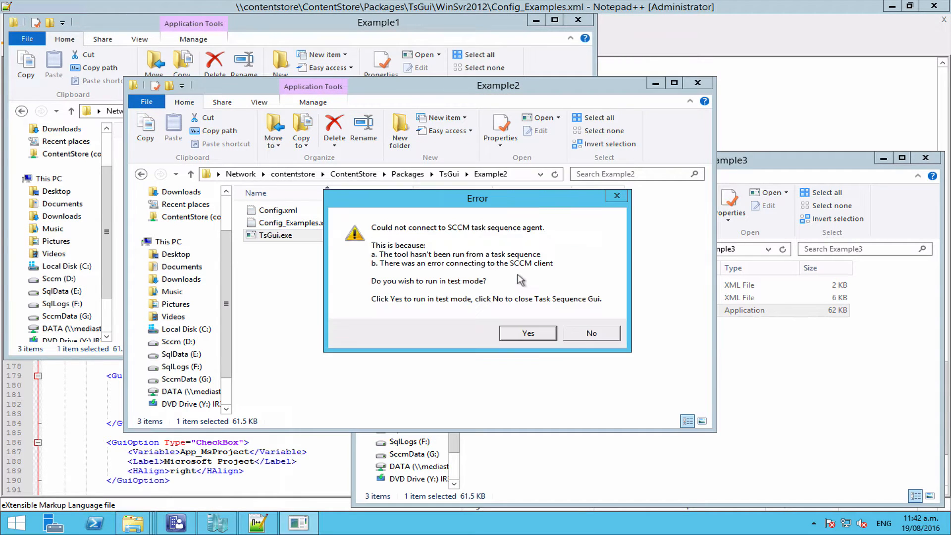
{"action": "left_click", "coordinate": [527, 333]}
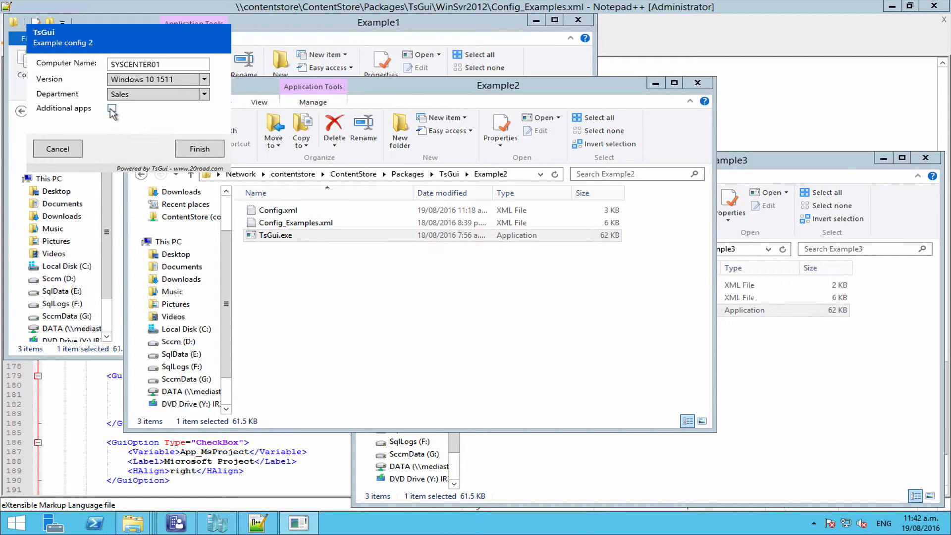
{"action": "left_click", "coordinate": [112, 108]}
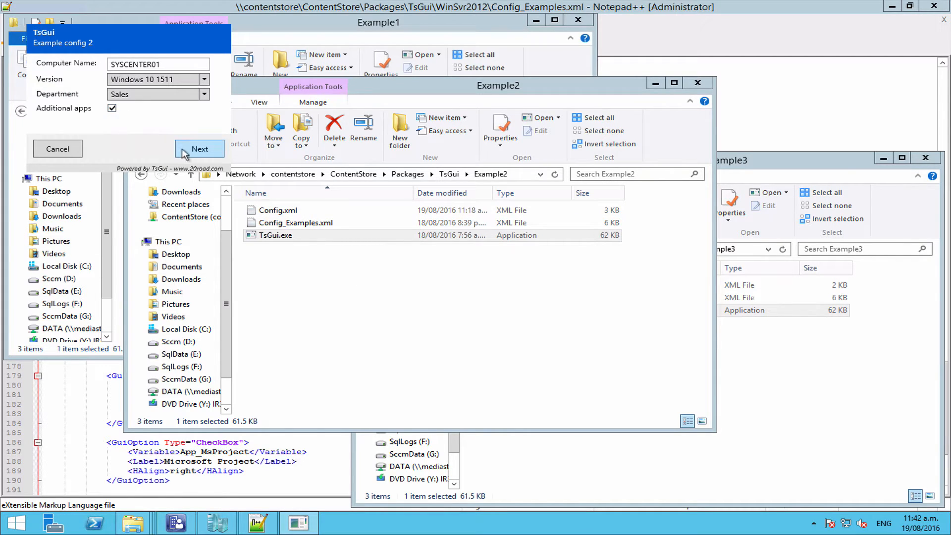
{"action": "left_click", "coordinate": [199, 149]}
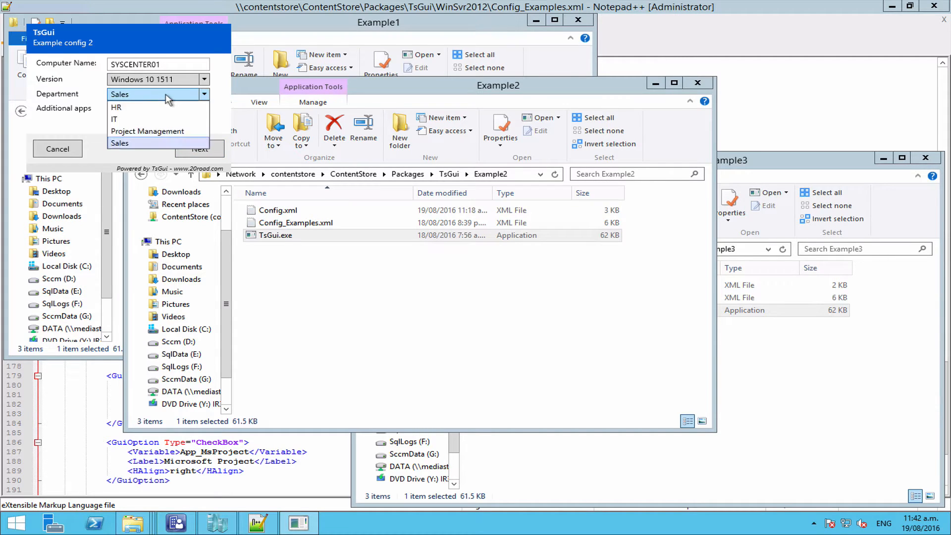
{"action": "left_click", "coordinate": [148, 130]}
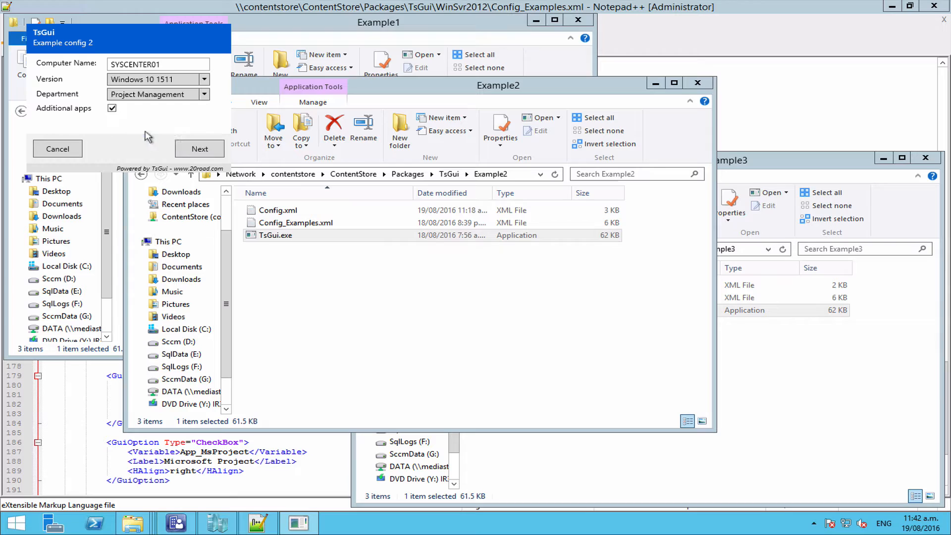
Proceed to the apps page and acknowledge the created variables with Department PMO.
{"action": "left_click", "coordinate": [199, 149]}
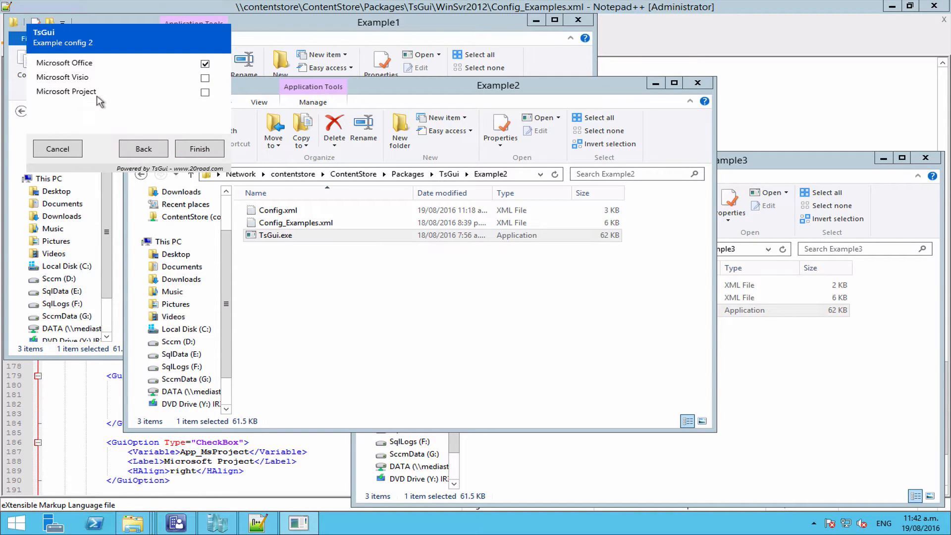
{"action": "mouse_move", "coordinate": [138, 102]}
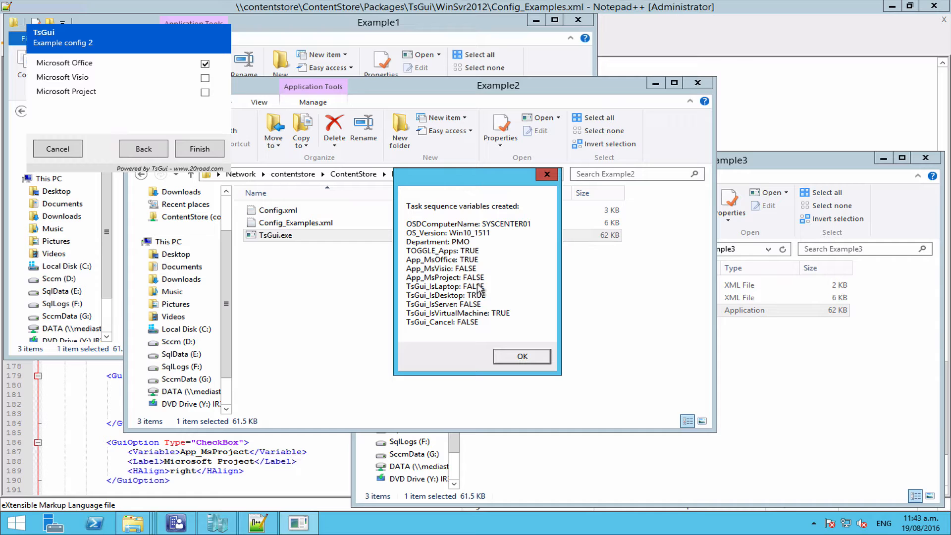
{"action": "left_click", "coordinate": [520, 355]}
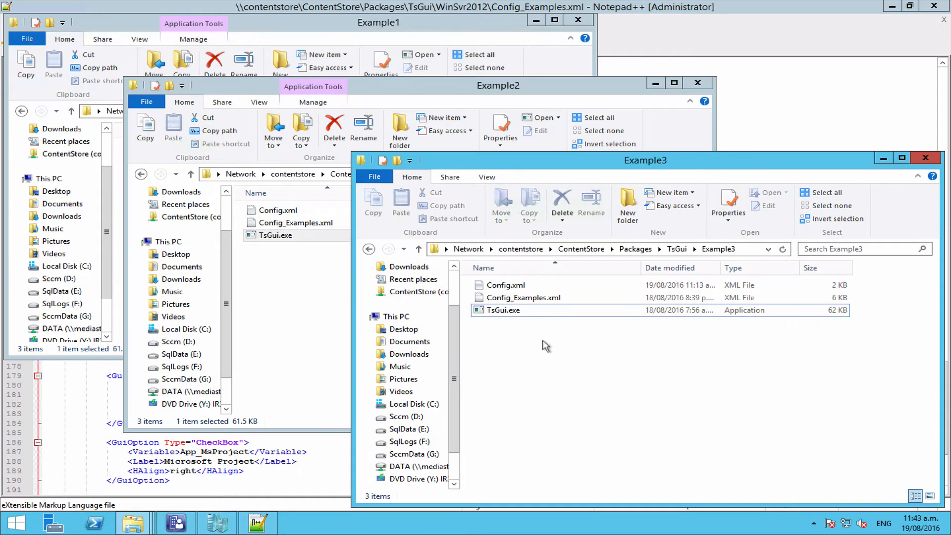
Launch TsGui.exe from the Example3 folder and choose the IT department.
{"action": "left_click", "coordinate": [505, 285]}
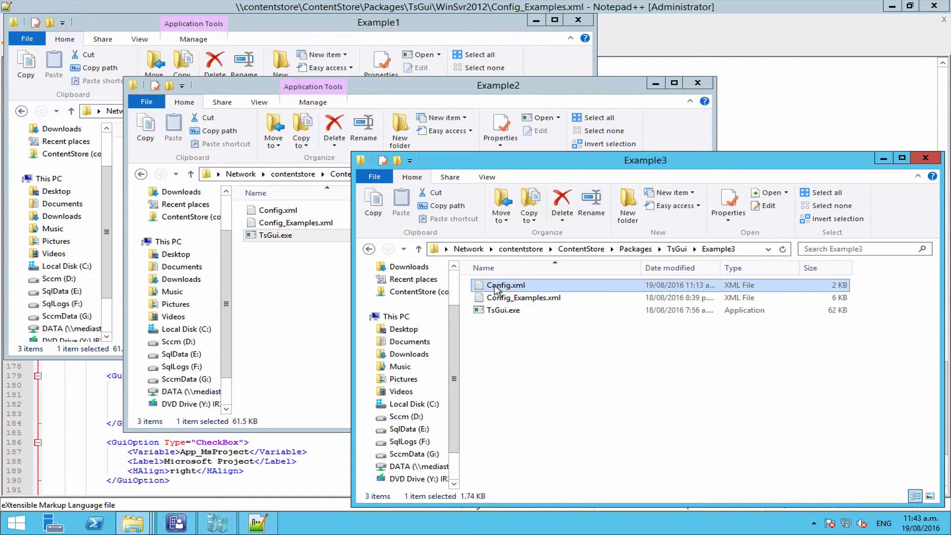
{"action": "left_click", "coordinate": [503, 310]}
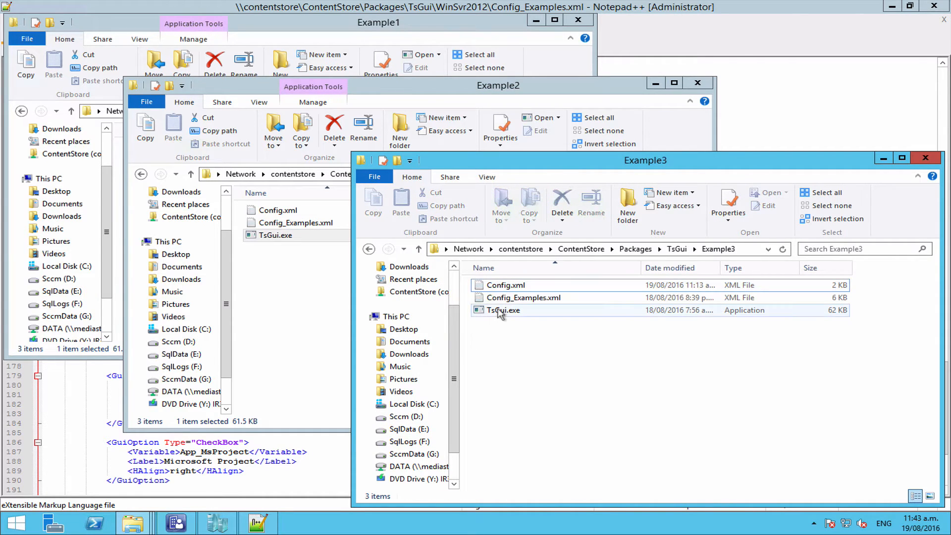
{"action": "double_click", "coordinate": [503, 310]}
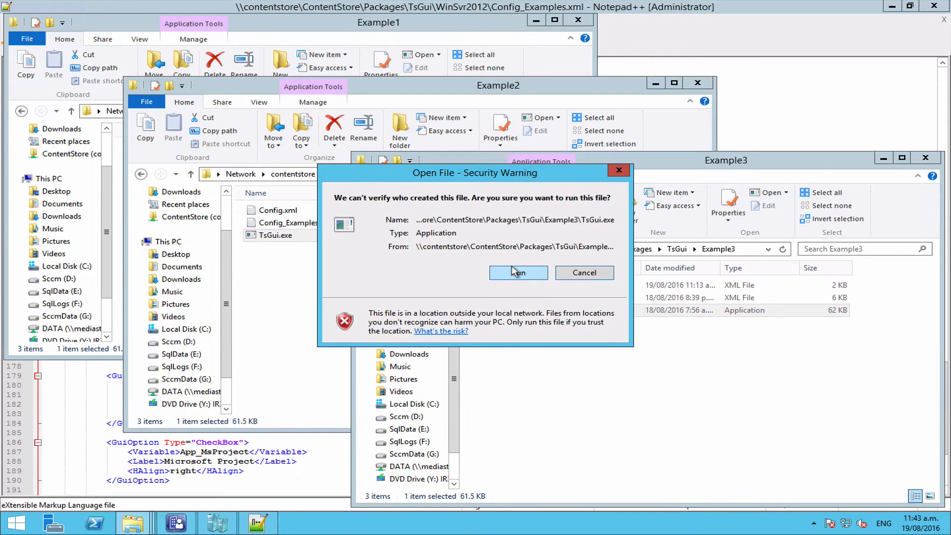
{"action": "left_click", "coordinate": [518, 272]}
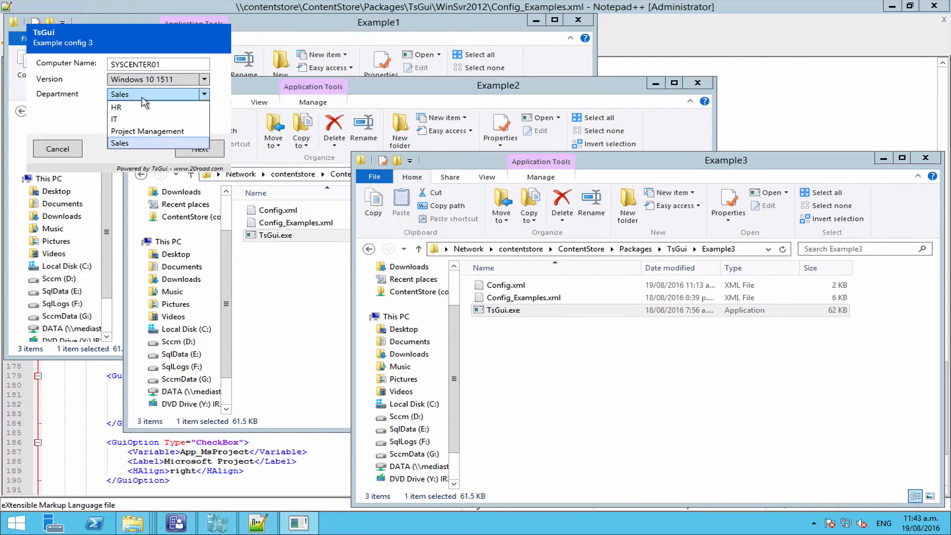
{"action": "left_click", "coordinate": [115, 119]}
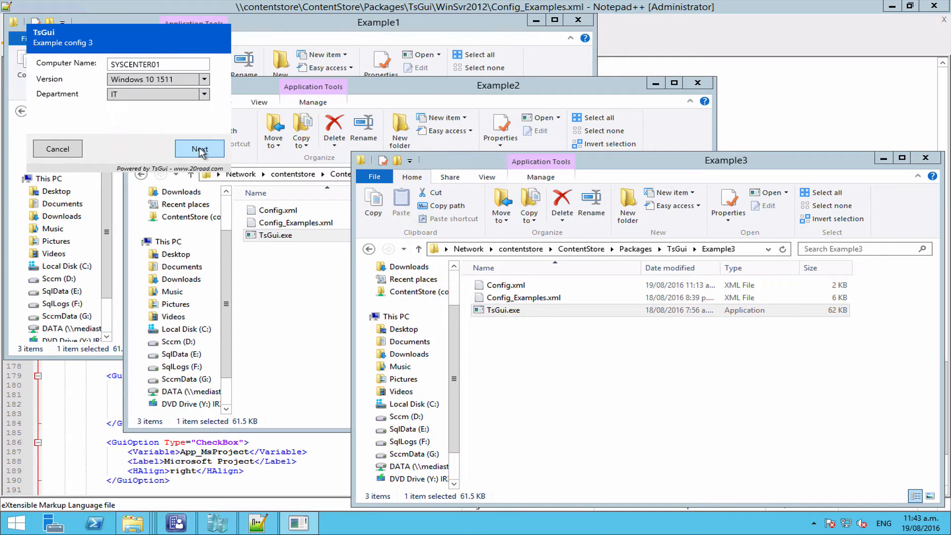
Leave only Office ticked on the apps page, finish and acknowledge the variables.
{"action": "left_click", "coordinate": [199, 149]}
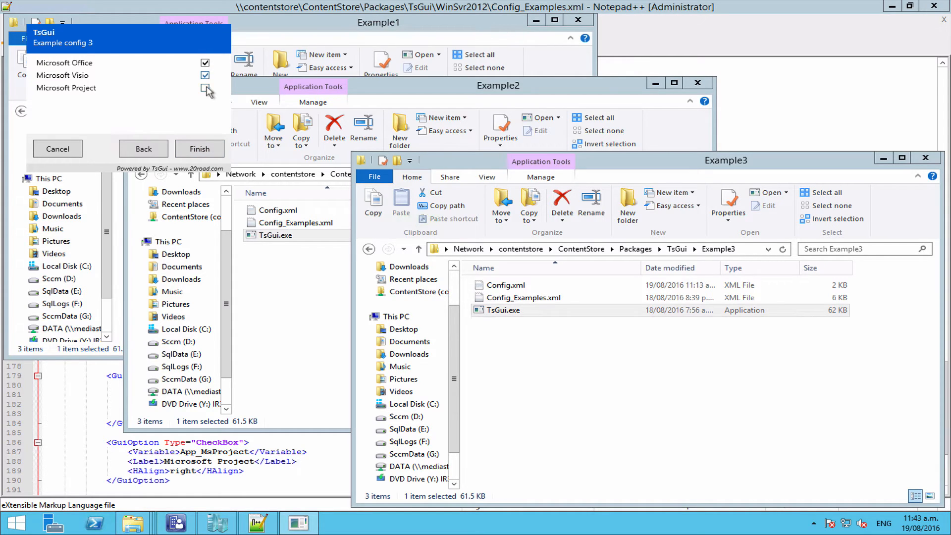
{"action": "left_click", "coordinate": [205, 88]}
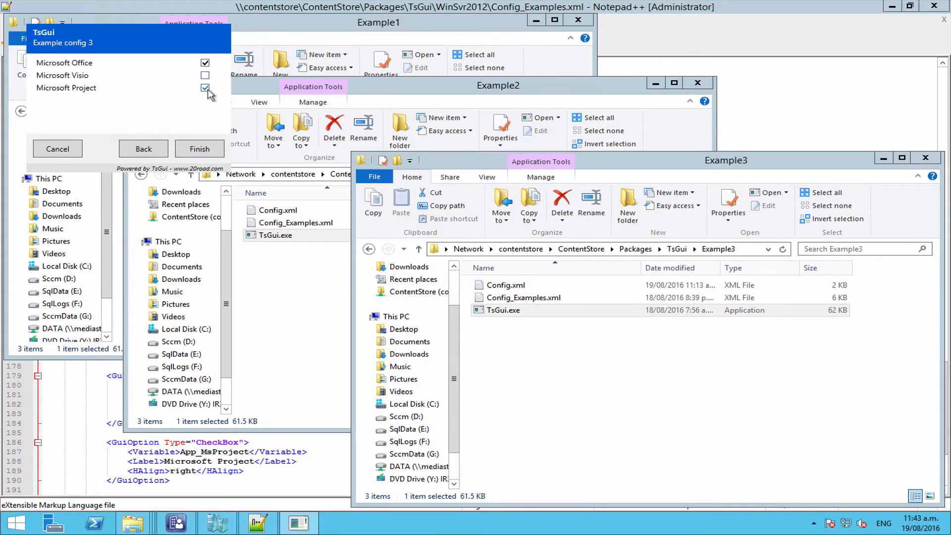
{"action": "left_click", "coordinate": [205, 88]}
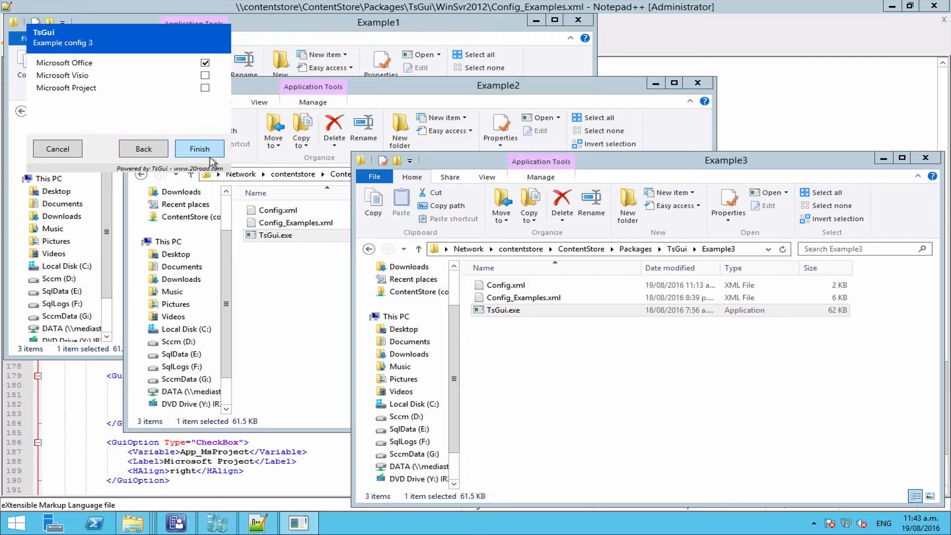
{"action": "left_click", "coordinate": [199, 148]}
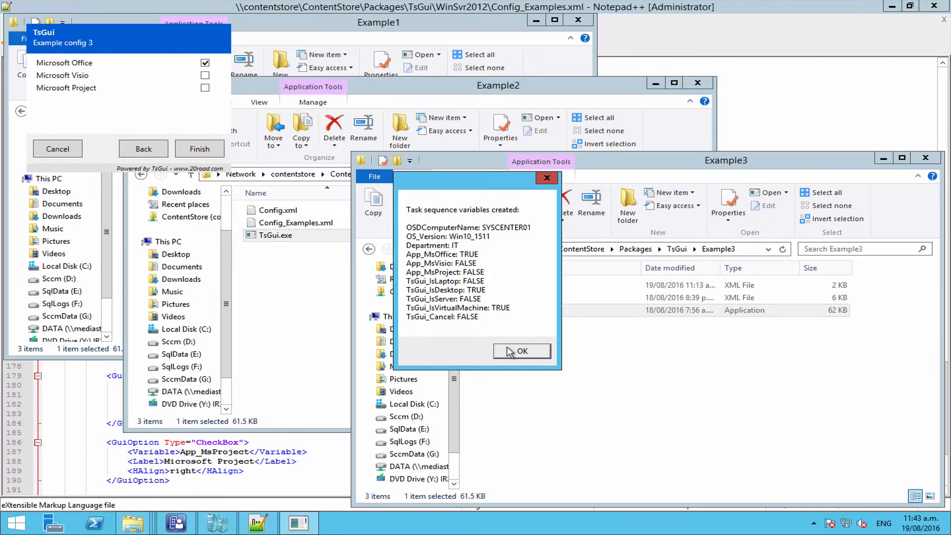
{"action": "left_click", "coordinate": [521, 351]}
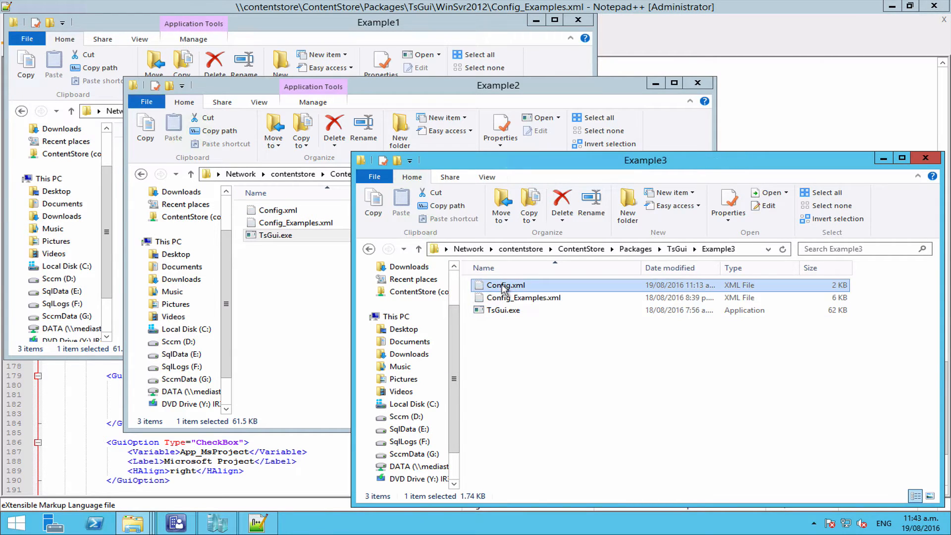
{"action": "double_click", "coordinate": [504, 286]}
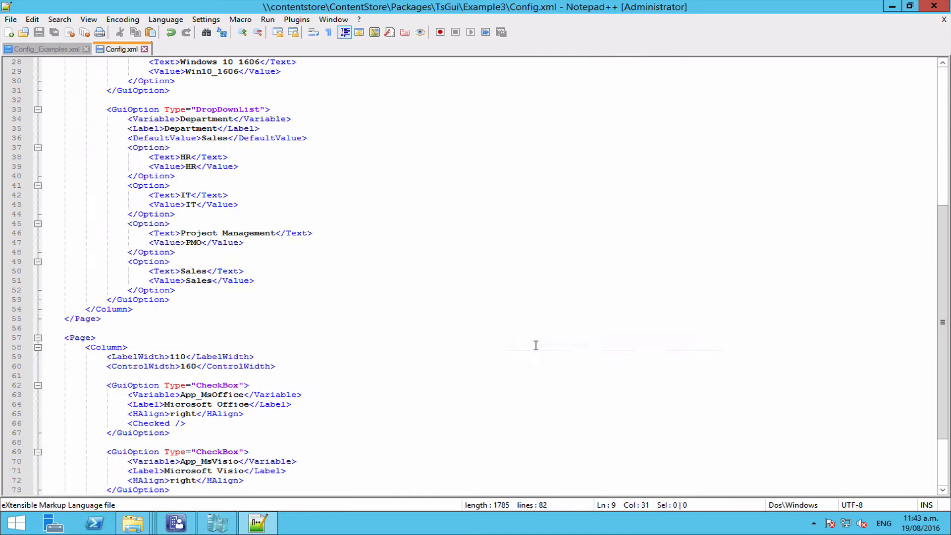
{"action": "left_click", "coordinate": [42, 49]}
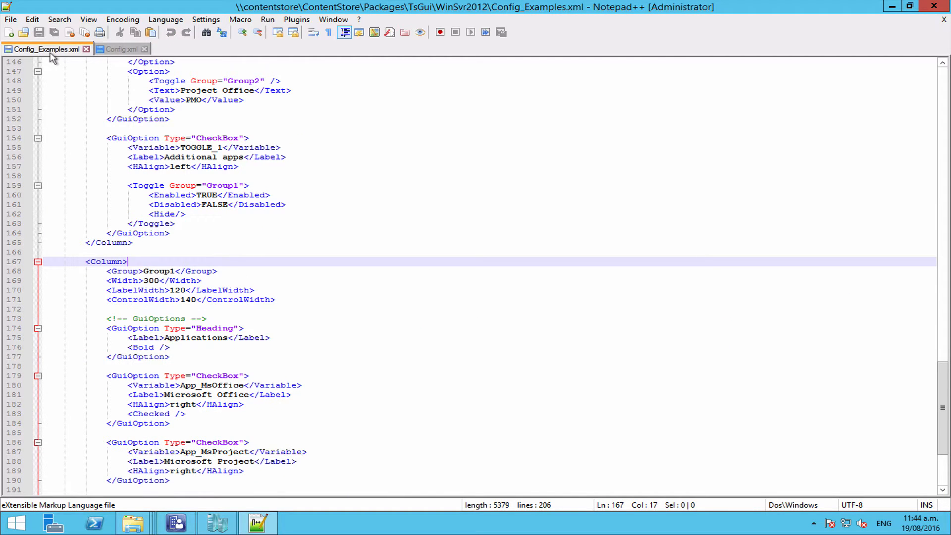
{"action": "left_click", "coordinate": [121, 50]}
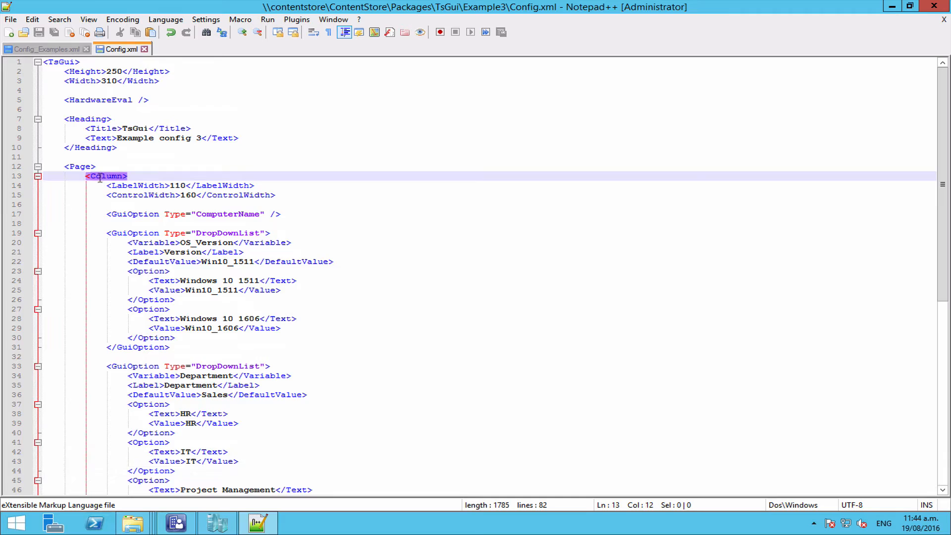
{"action": "scroll", "scroll_direction": "down", "scroll_amount": 3}
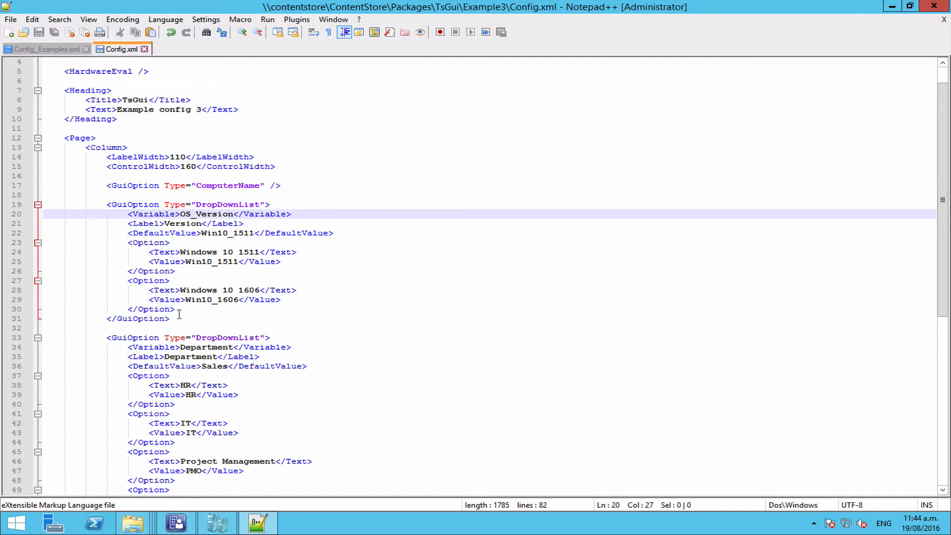
{"action": "scroll", "scroll_direction": "down", "scroll_amount": 3}
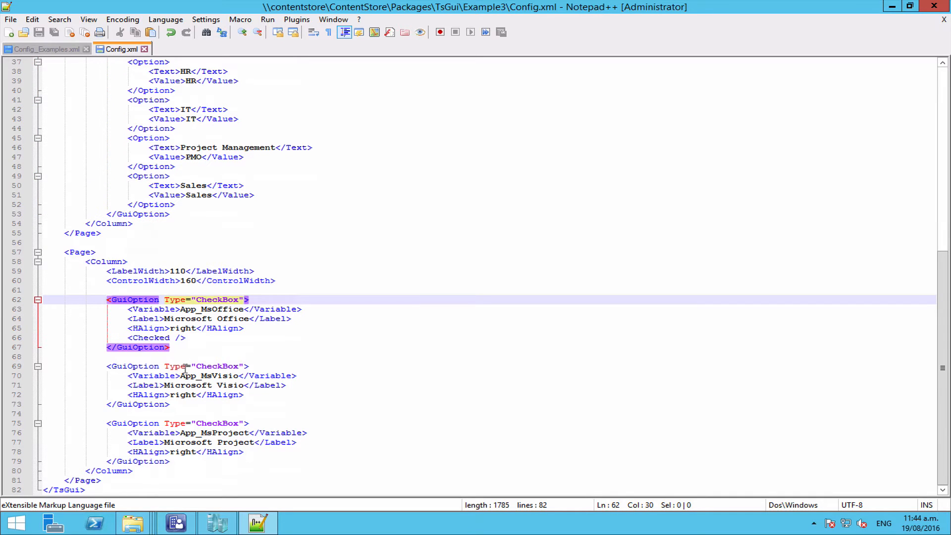
{"action": "scroll", "scroll_direction": "down", "scroll_amount": 3}
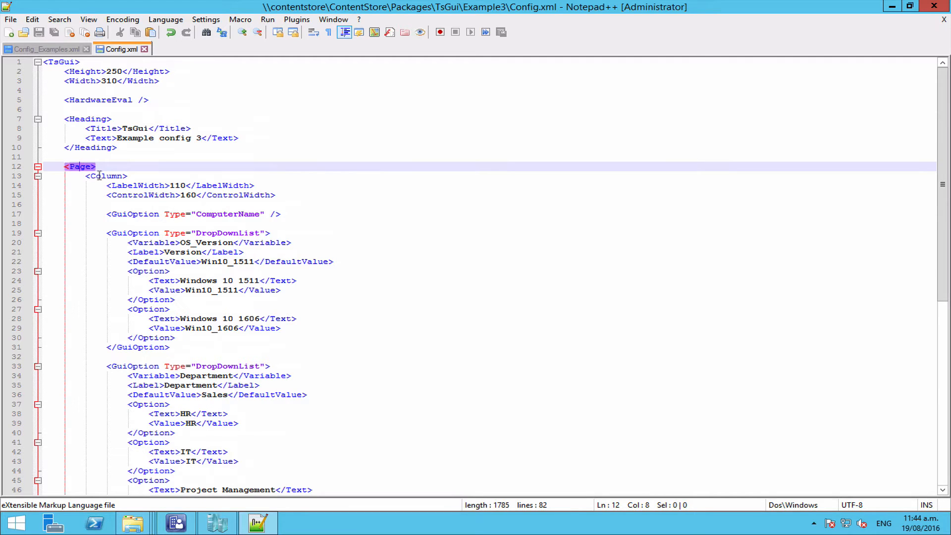
{"action": "left_click", "coordinate": [132, 232]}
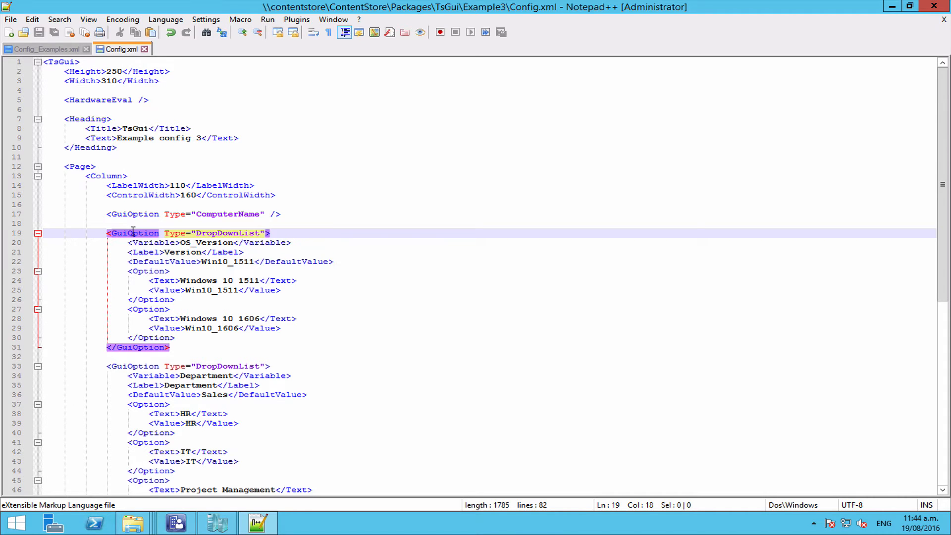
{"action": "scroll", "scroll_direction": "down", "scroll_amount": 3}
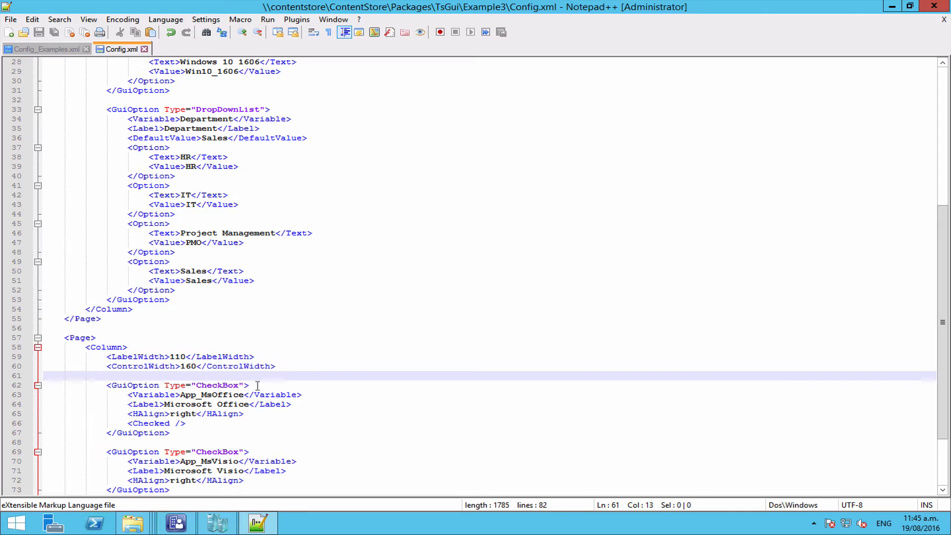
{"action": "left_click", "coordinate": [260, 385]}
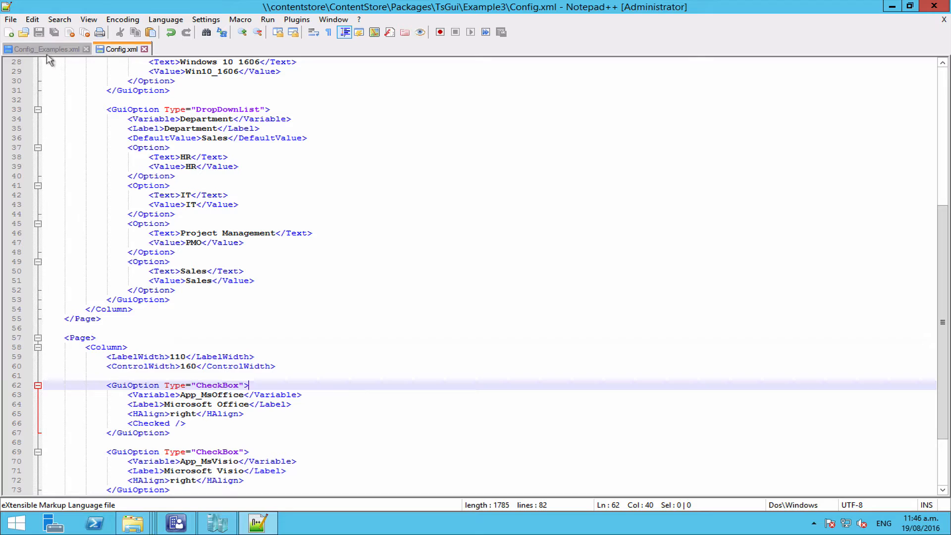
View Config_Examples.xml's Group1 column briefly, then return to Config.xml.
{"action": "left_click", "coordinate": [44, 50]}
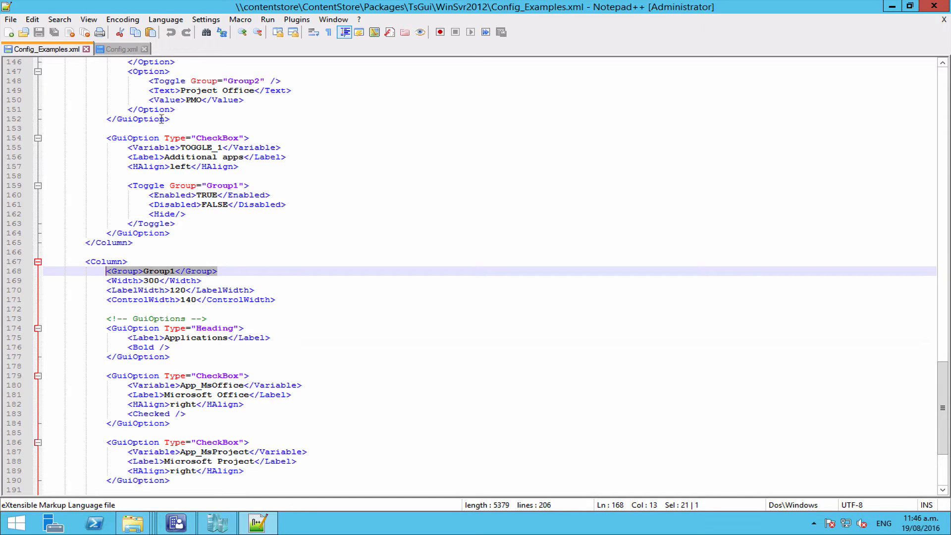
{"action": "left_click", "coordinate": [118, 50]}
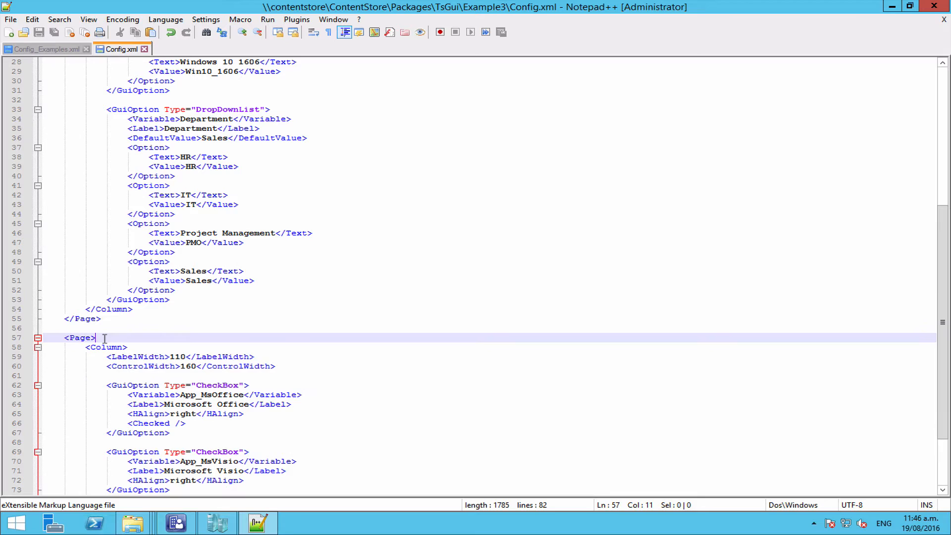
Paste the <Group>Group1</Group> line and remove the misplaced copy.
{"action": "type", "text": "<Group>Group1</Group>"}
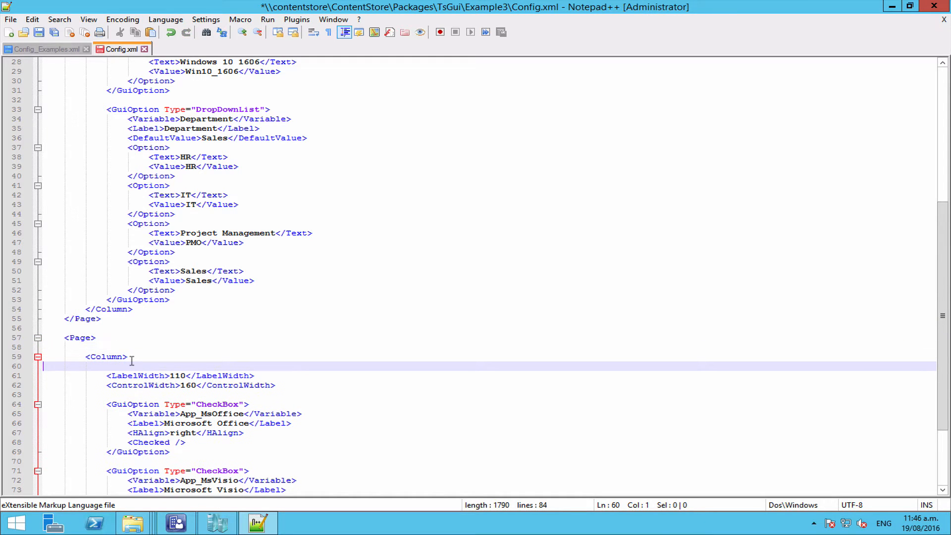
{"action": "type", "text": "<Group>Group1</Group>"}
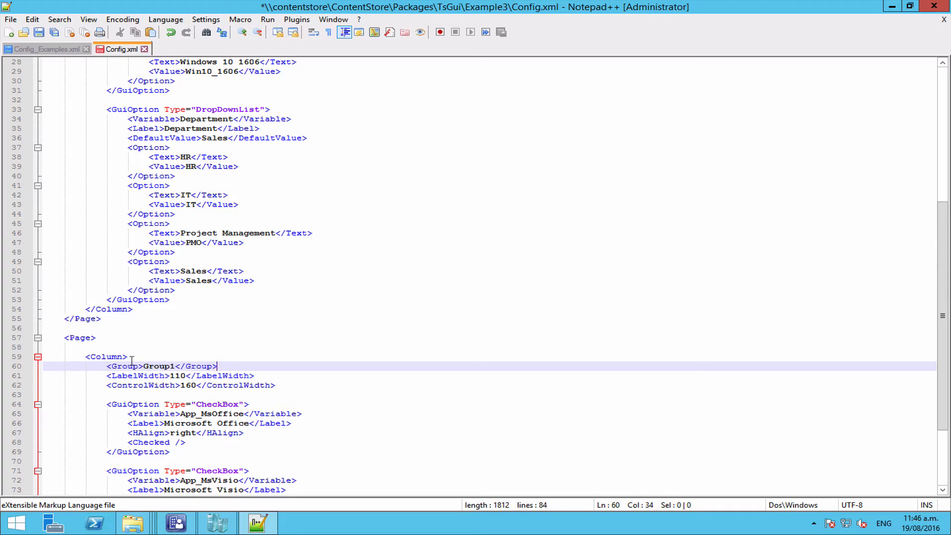
{"action": "key", "text": "Delete"}
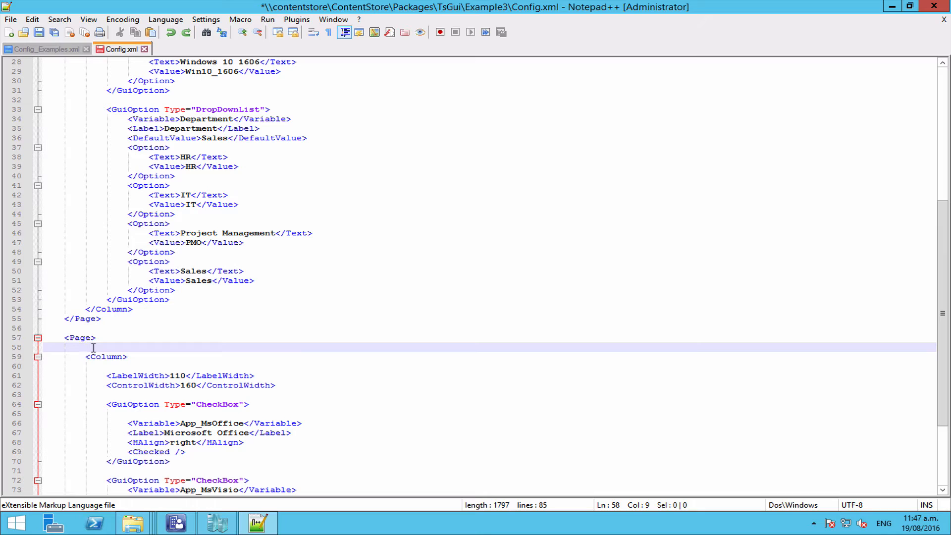
Place the group line under the second page and rename it to Group_Apps.
{"action": "type", "text": "<Group>Group1</Group>"}
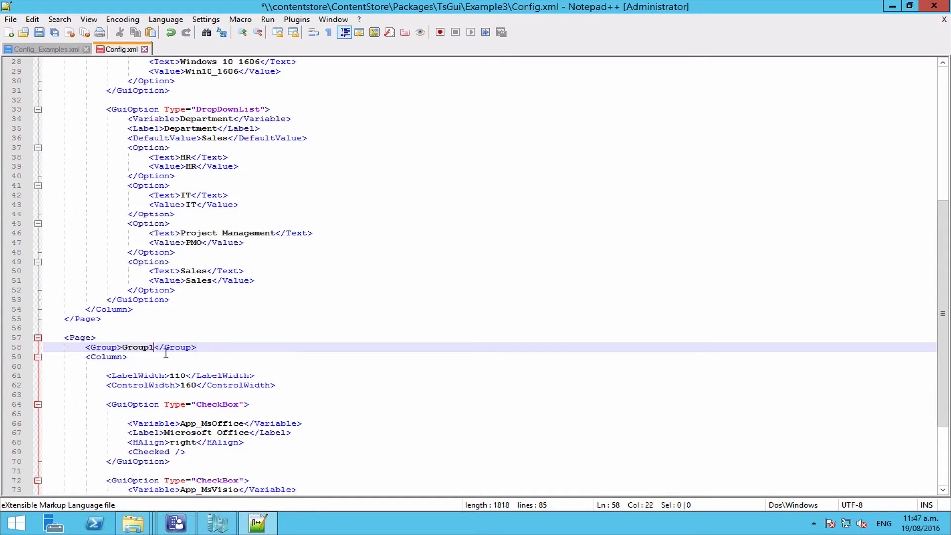
{"action": "key", "text": "Backspace"}
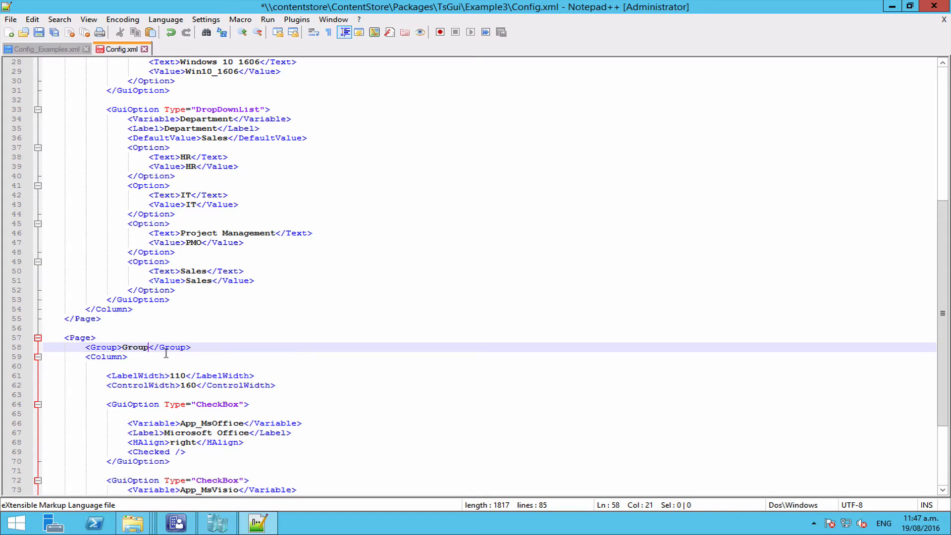
{"action": "type", "text": "_"}
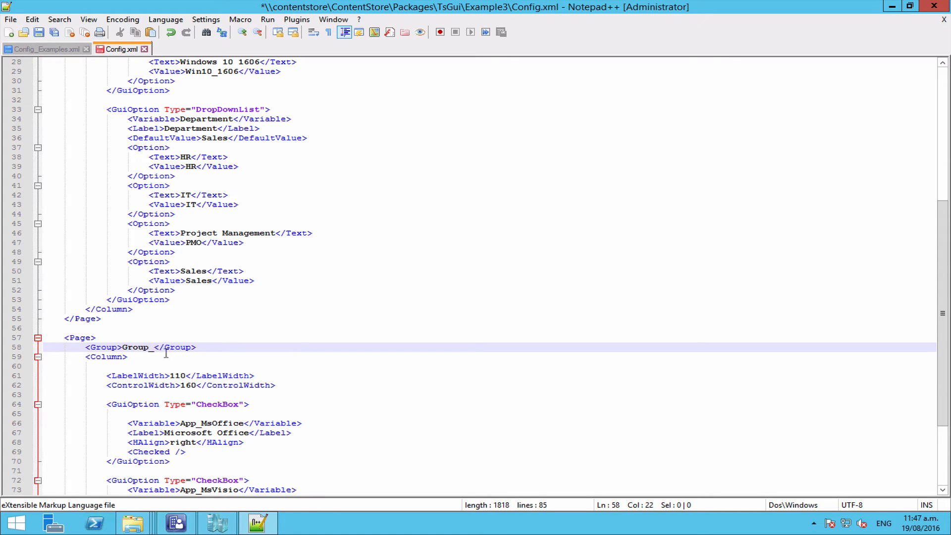
{"action": "type", "text": "Apps"}
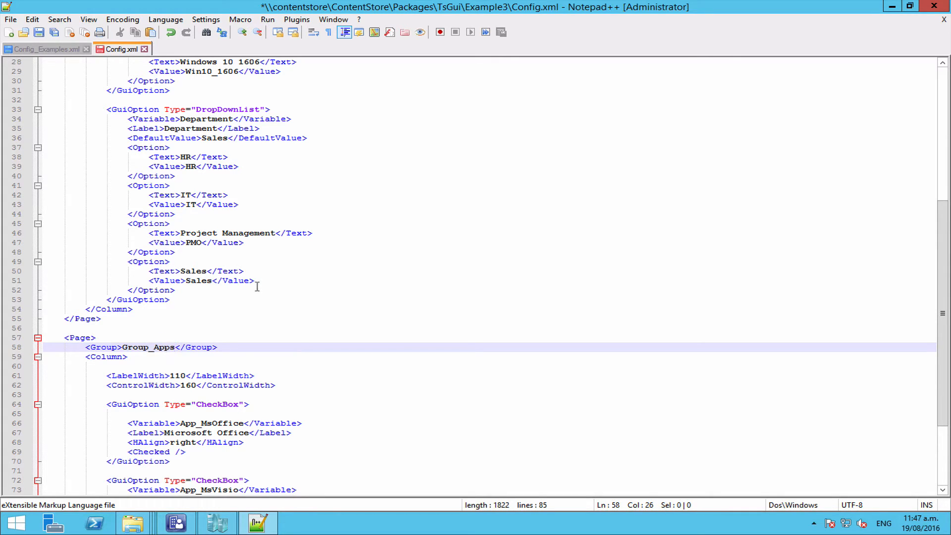
{"action": "mouse_move", "coordinate": [242, 339]}
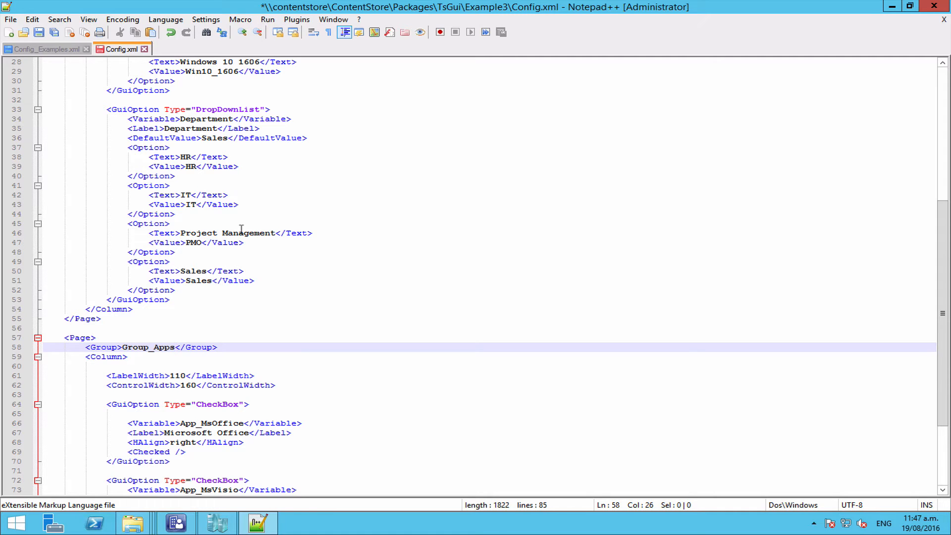
{"action": "left_click", "coordinate": [43, 49]}
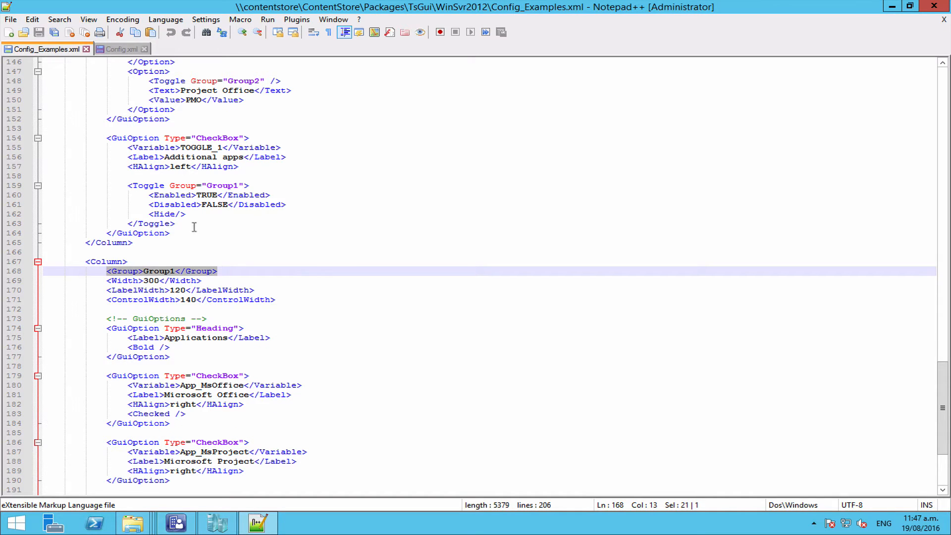
{"action": "left_click", "coordinate": [180, 233]}
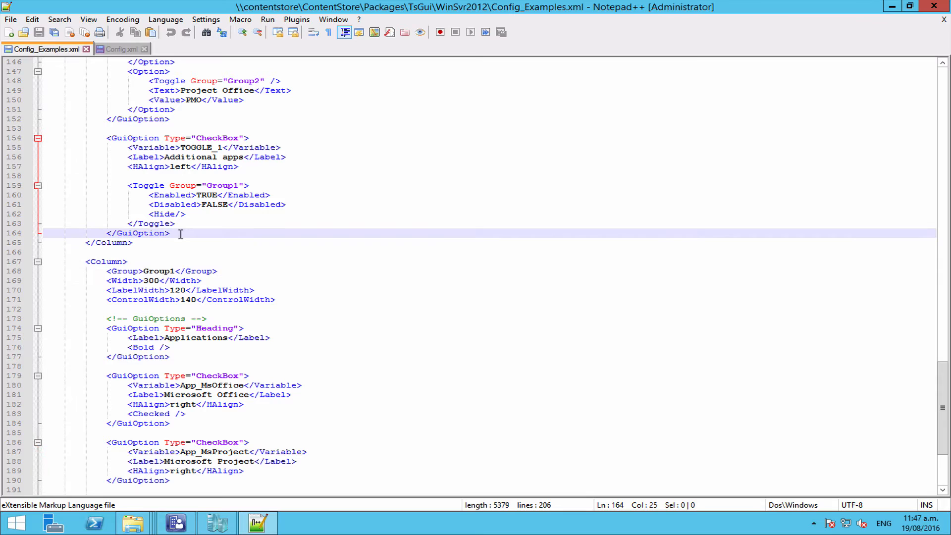
{"action": "left_click", "coordinate": [145, 185]}
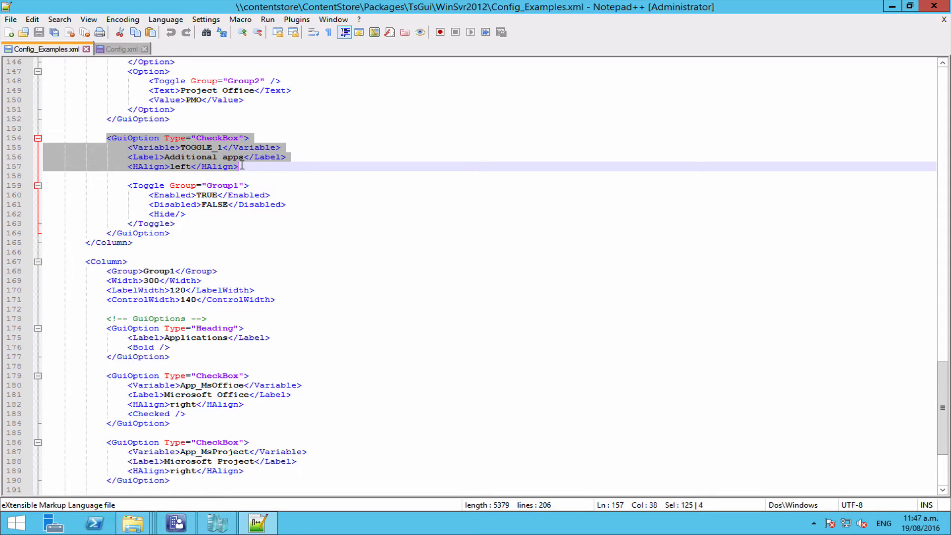
{"action": "left_click", "coordinate": [238, 166]}
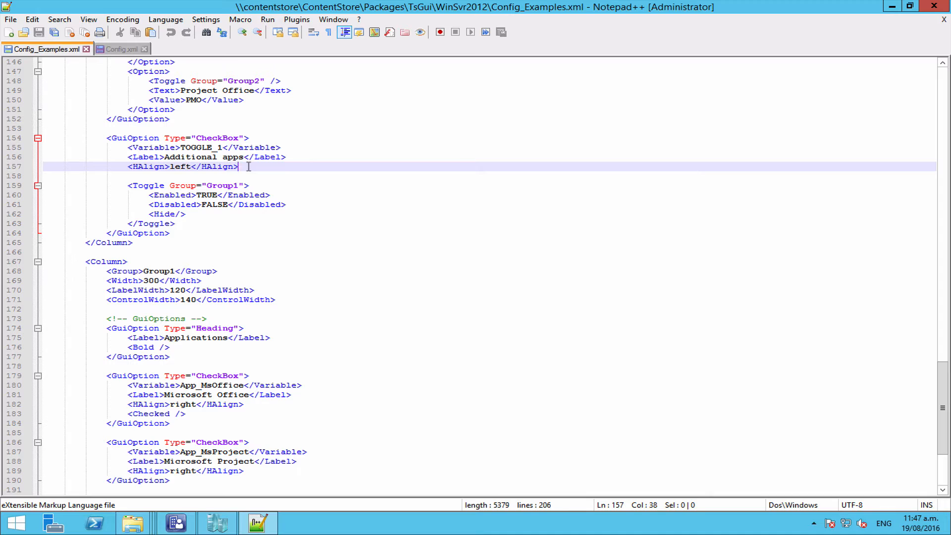
{"action": "left_click", "coordinate": [176, 223]}
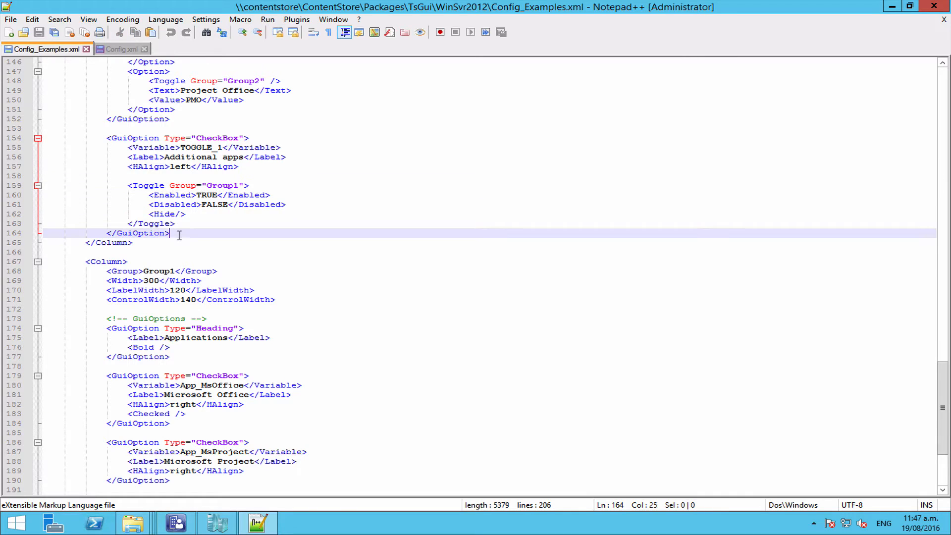
{"action": "left_click_drag", "start_coordinate": [107, 138], "coordinate": [170, 233]}
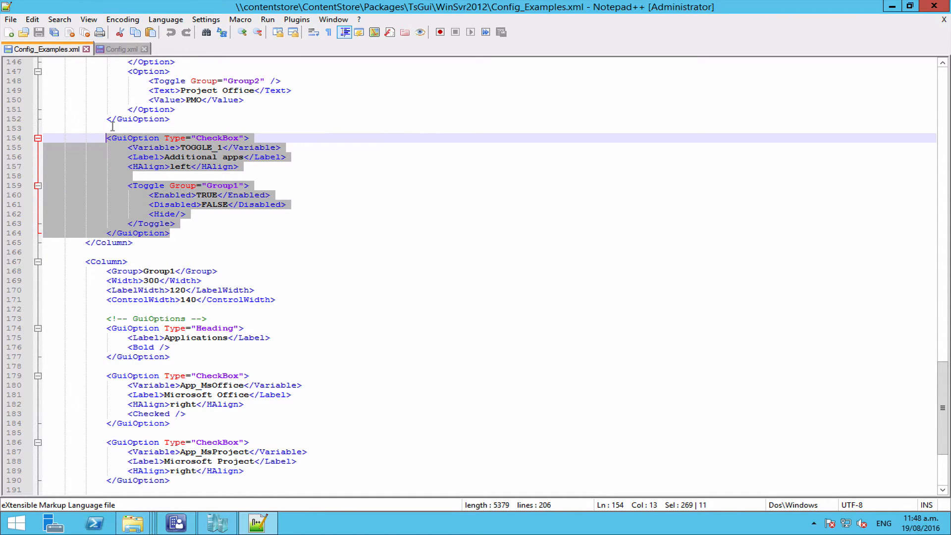
{"action": "left_click", "coordinate": [121, 50]}
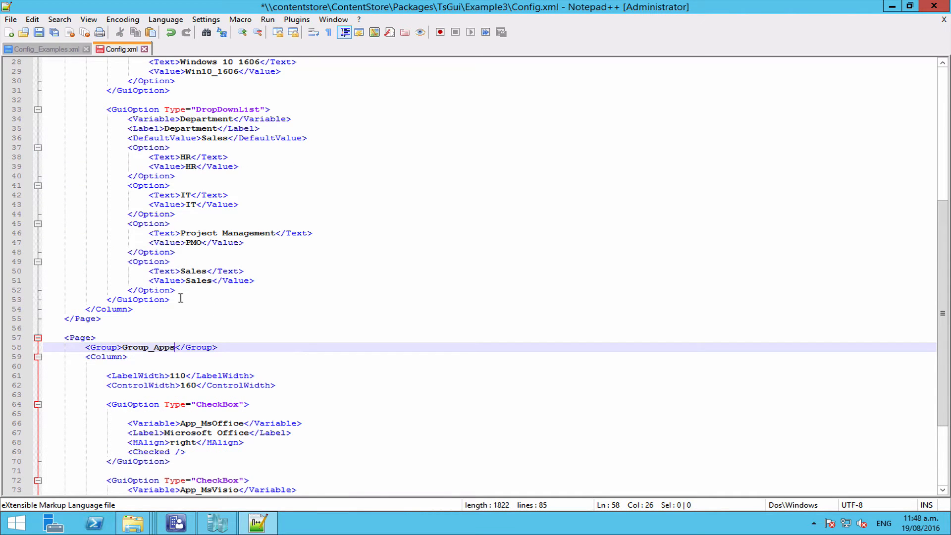
Paste the Additional apps checkbox after the Department dropdown with variable TOGGLE_Apps.
{"action": "key", "text": "Enter"}
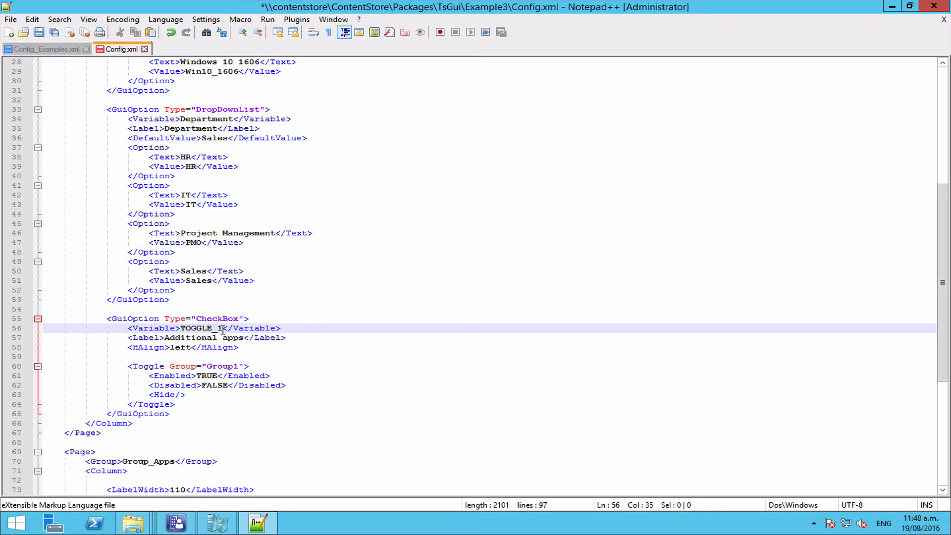
{"action": "key", "text": "backspace"}
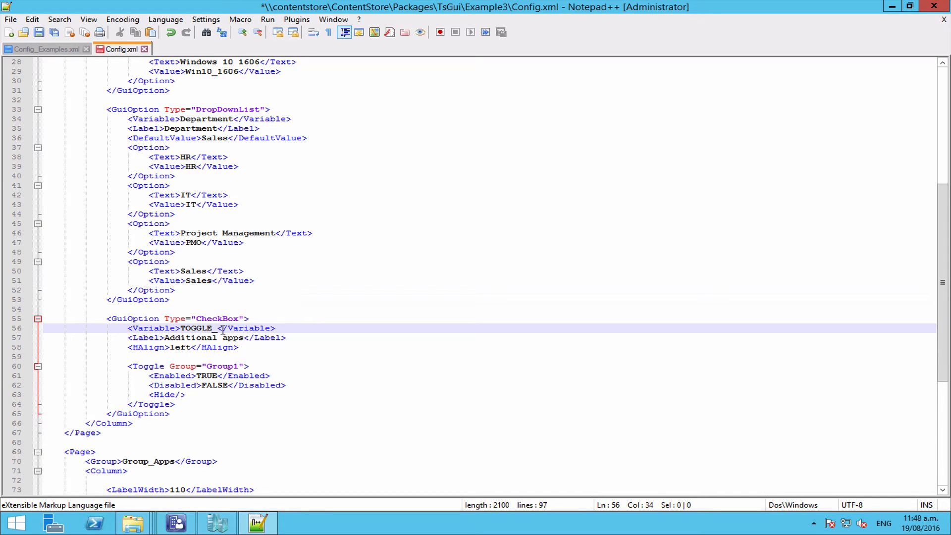
{"action": "type", "text": "Apps"}
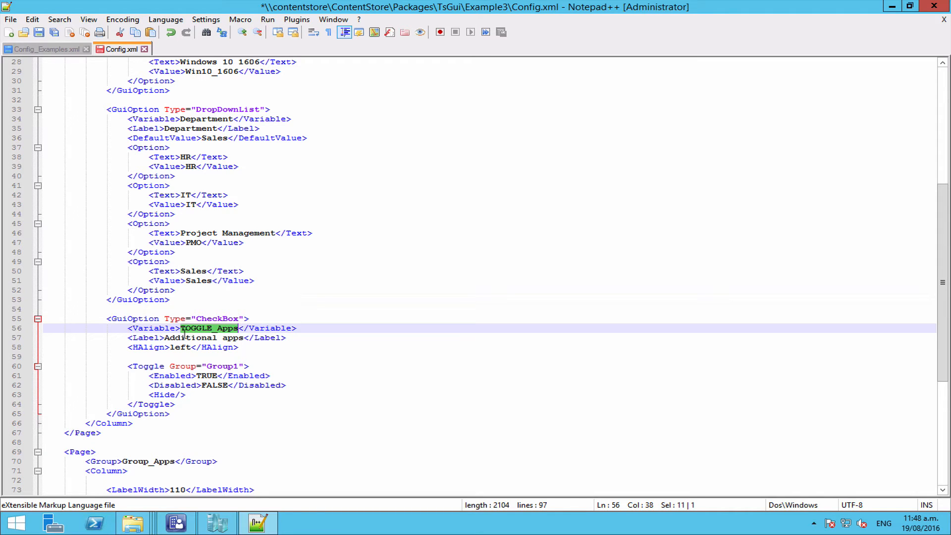
{"action": "mouse_move", "coordinate": [228, 338]}
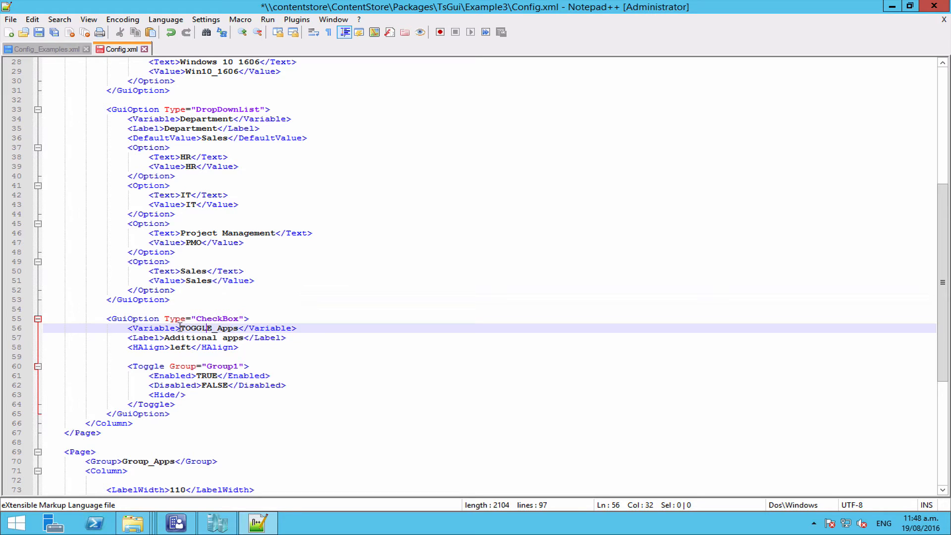
{"action": "mouse_move", "coordinate": [163, 344]}
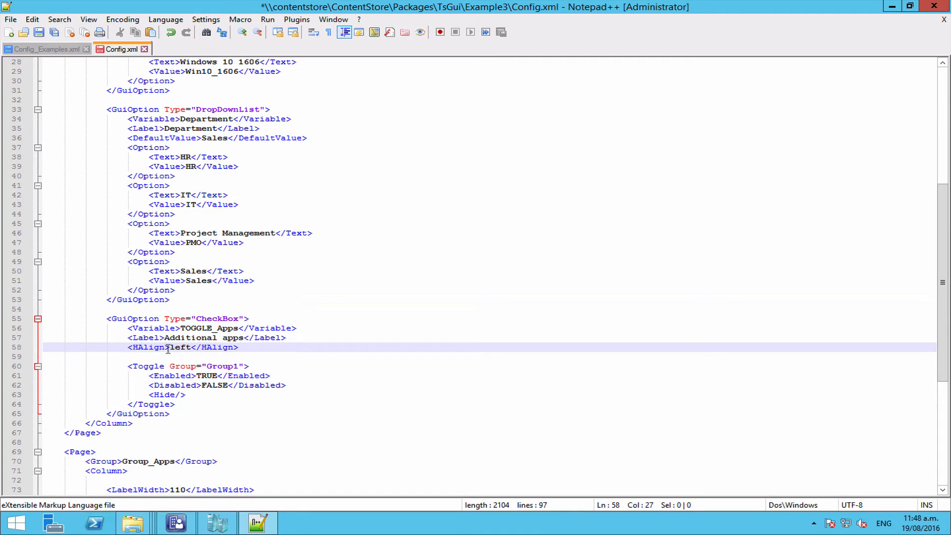
{"action": "left_click", "coordinate": [169, 346]}
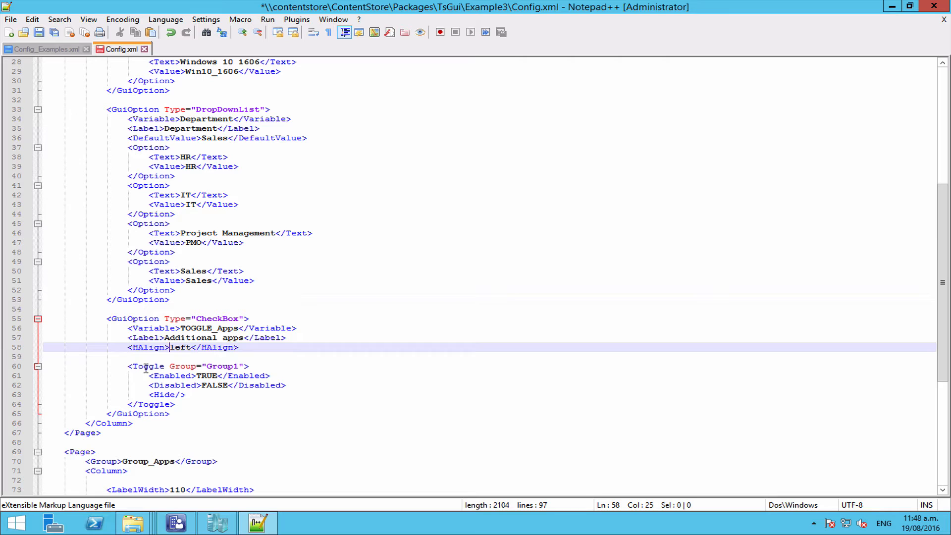
Change the toggle's target group from Group1 to Group_Apps.
{"action": "left_click", "coordinate": [127, 366]}
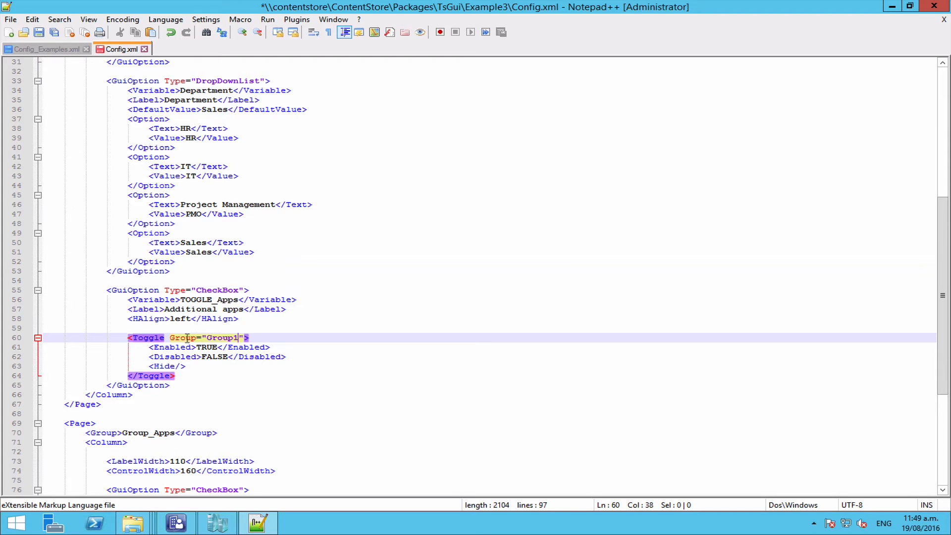
{"action": "left_click", "coordinate": [203, 337]}
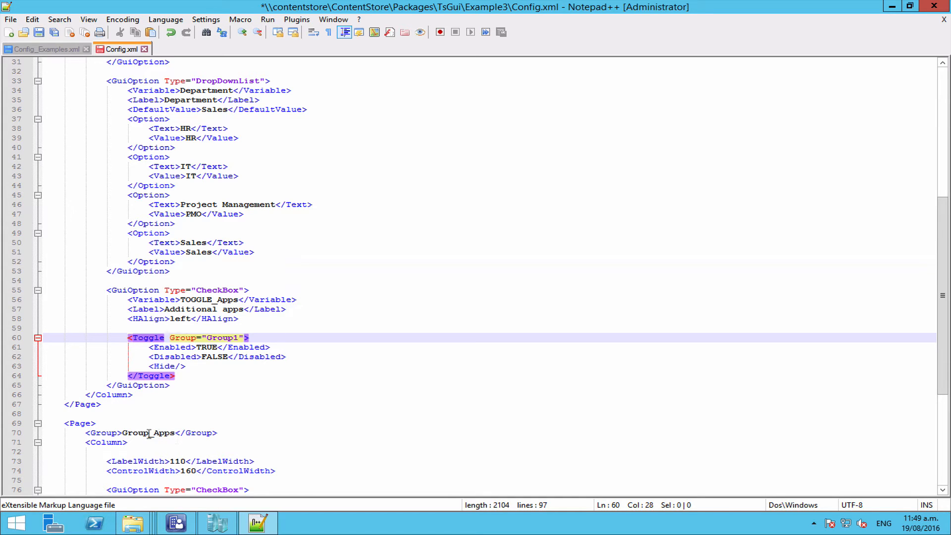
{"action": "double_click", "coordinate": [148, 433]}
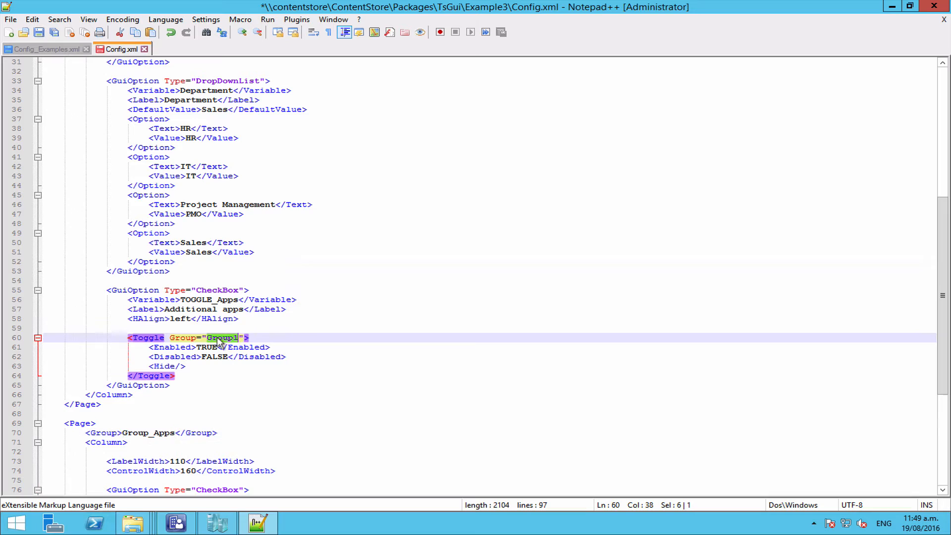
{"action": "type", "text": "Group_Apps"}
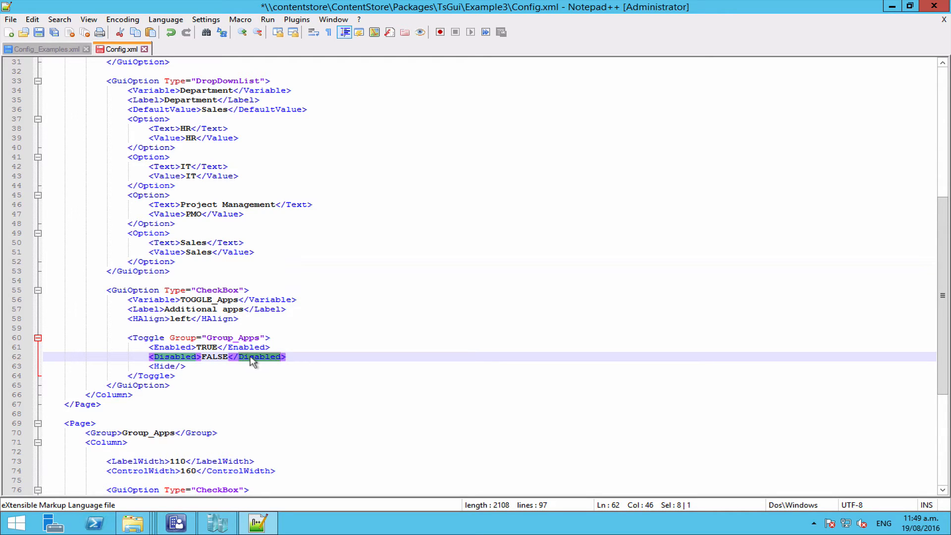
Wrap the toggle's <Hide/> setting in <!-- --> comment markers.
{"action": "double_click", "coordinate": [206, 346]}
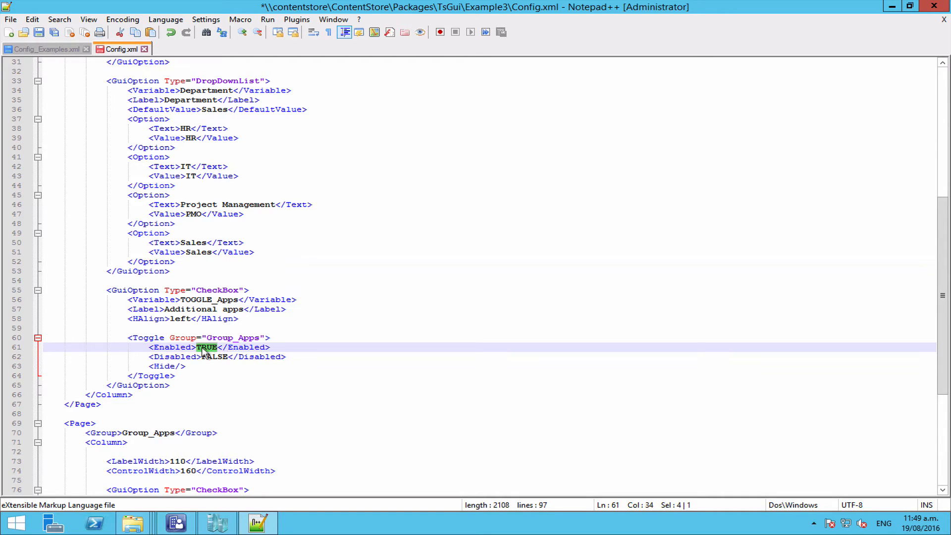
{"action": "mouse_move", "coordinate": [206, 357]}
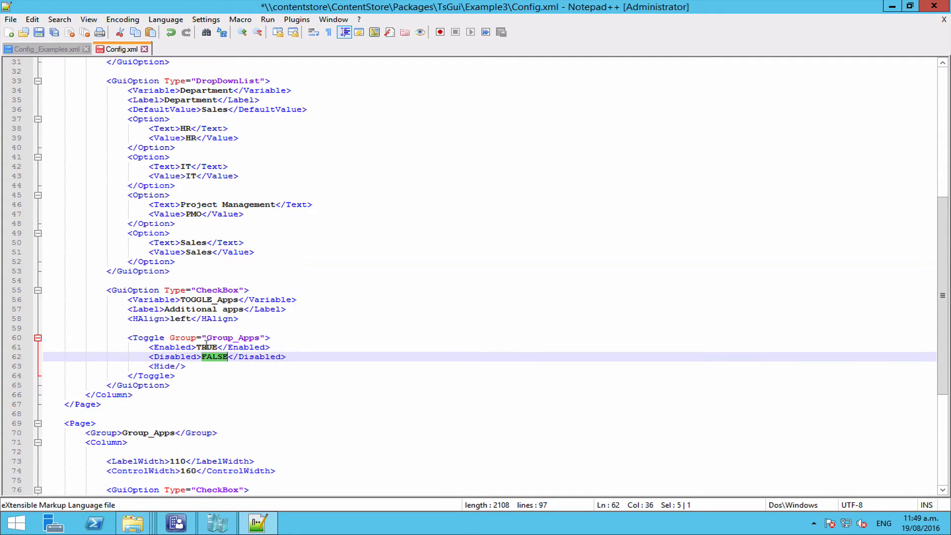
{"action": "left_click", "coordinate": [207, 347]}
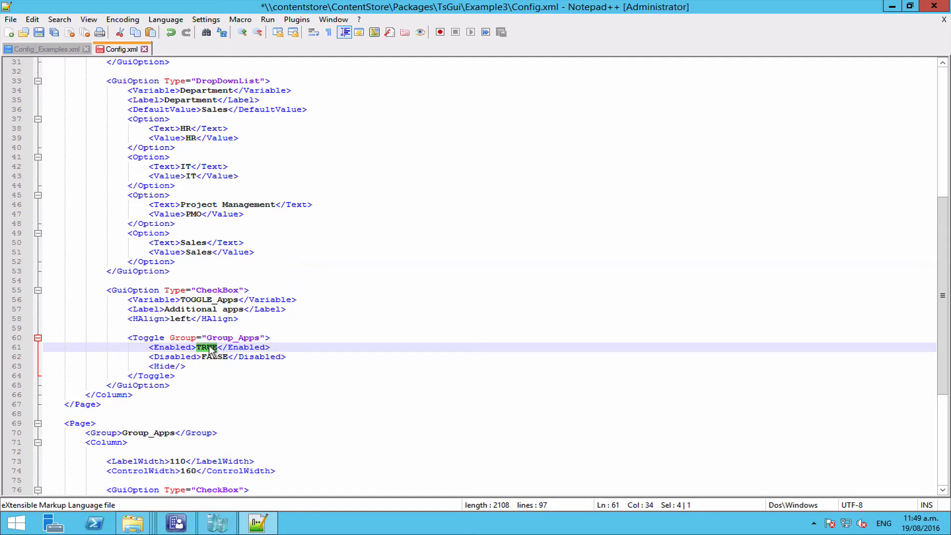
{"action": "mouse_move", "coordinate": [209, 351]}
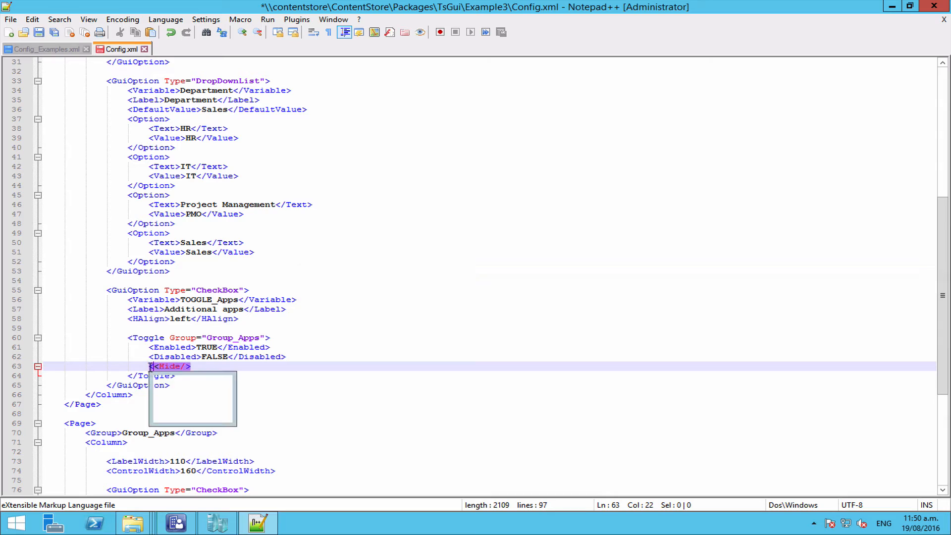
{"action": "type", "text": "<!--"}
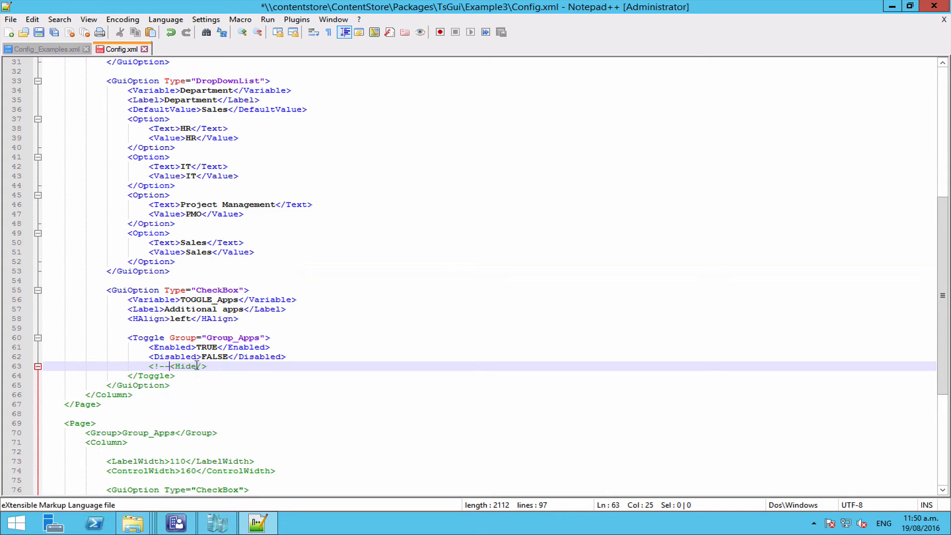
{"action": "type", "text": "-->"}
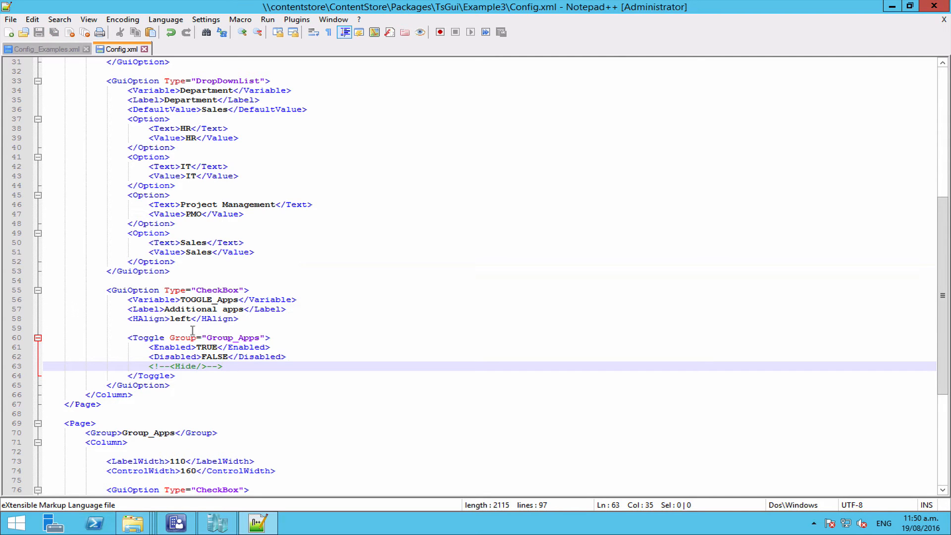
{"action": "mouse_move", "coordinate": [133, 522]}
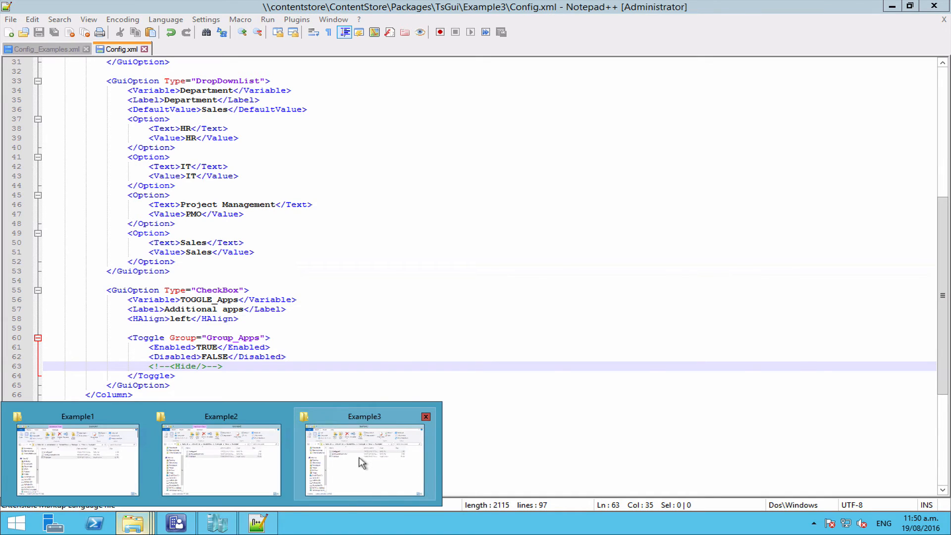
Launch TsGui.exe from the Example3 folder in test mode.
{"action": "left_click", "coordinate": [363, 457]}
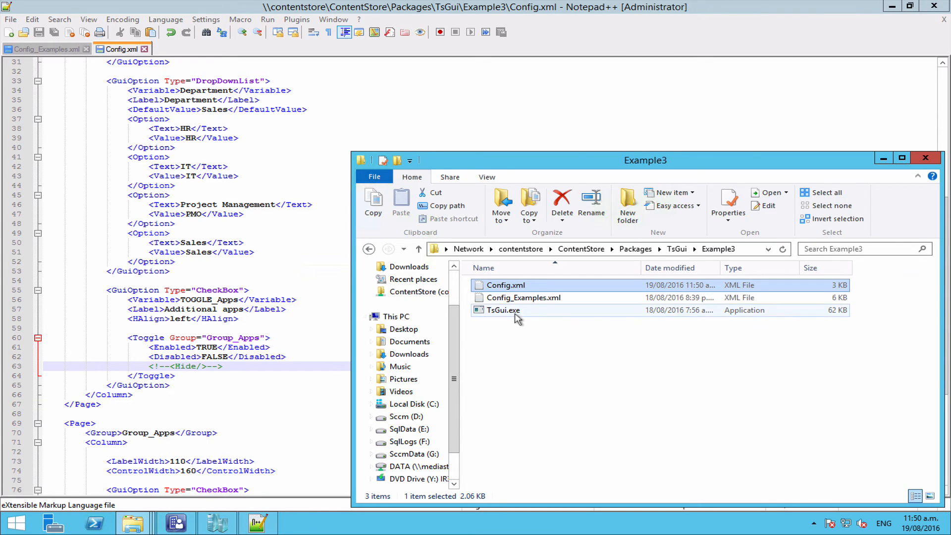
{"action": "double_click", "coordinate": [503, 310]}
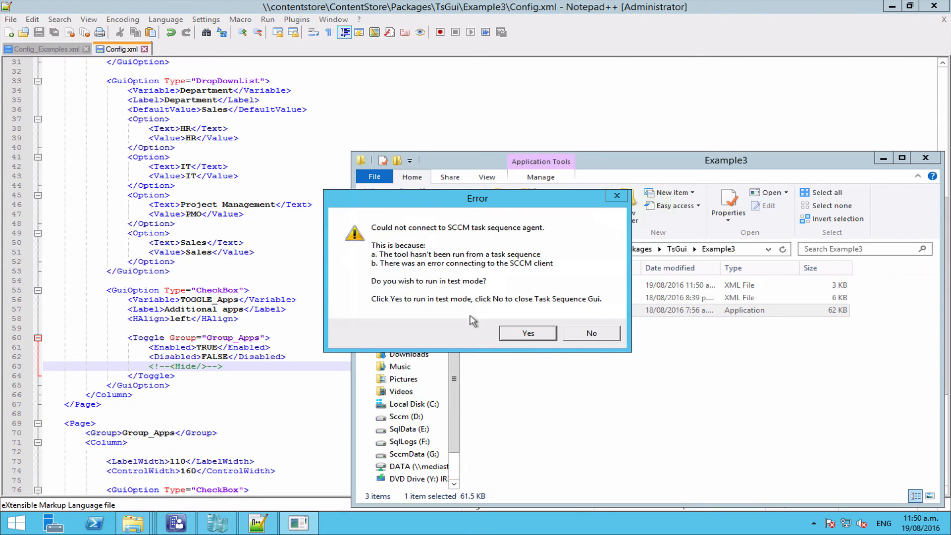
{"action": "left_click", "coordinate": [526, 333]}
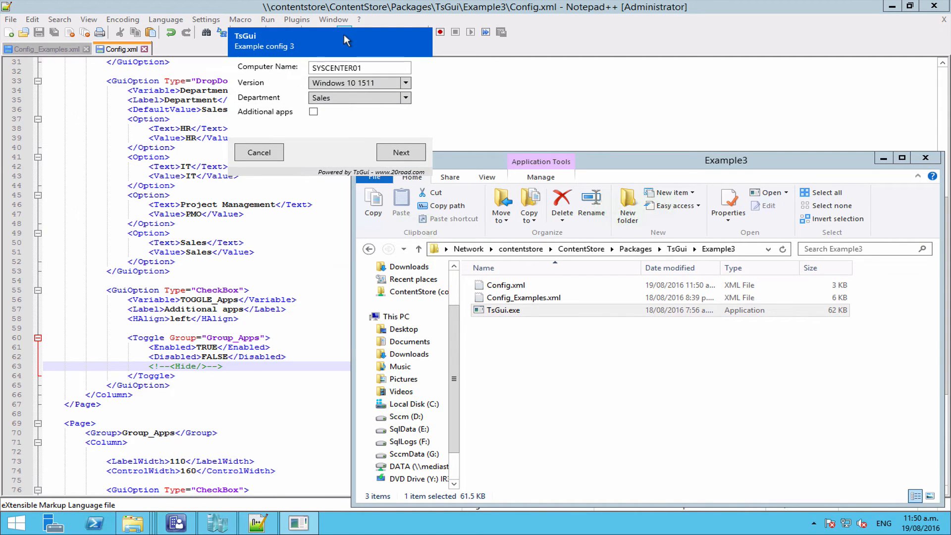
{"action": "mouse_move", "coordinate": [252, 116]}
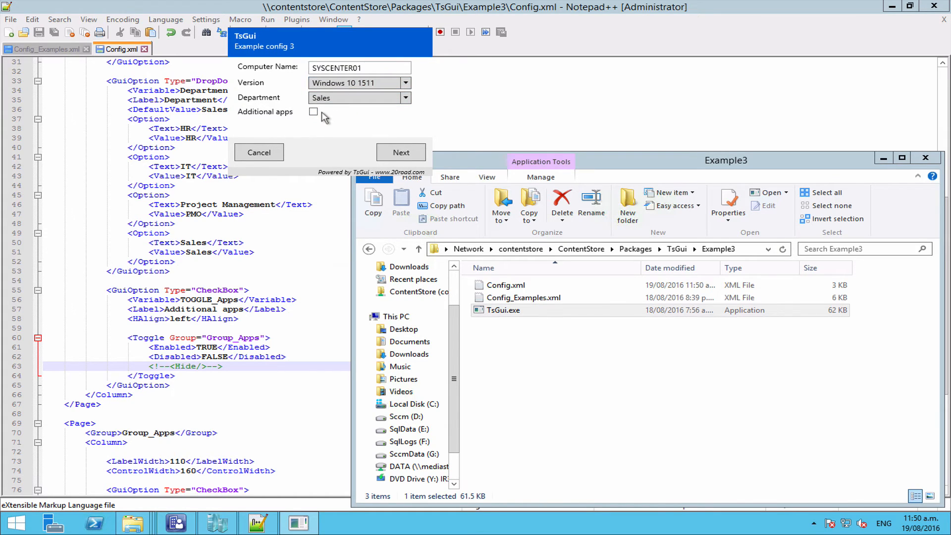
Move between the first page and the Office, Visio and Project apps page.
{"action": "left_click", "coordinate": [400, 152]}
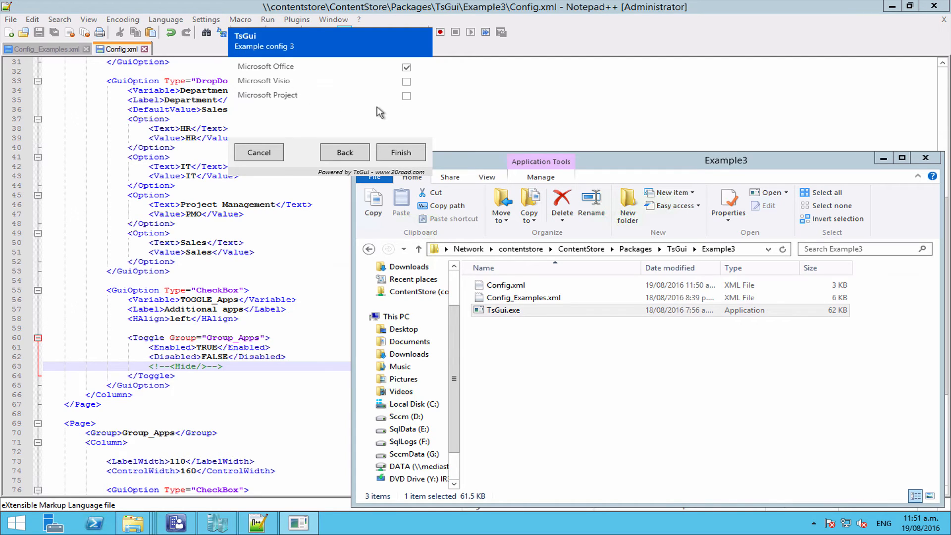
{"action": "left_click", "coordinate": [344, 153]}
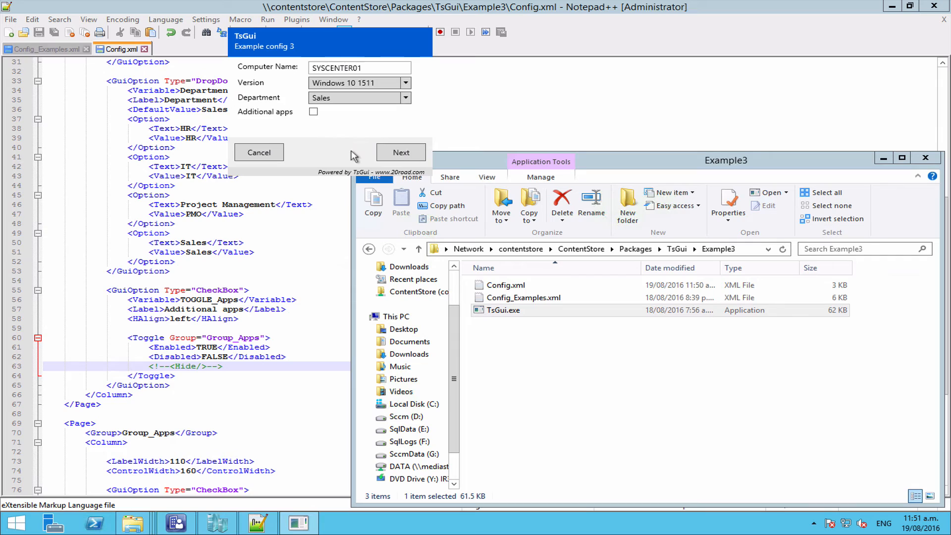
{"action": "left_click", "coordinate": [400, 153]}
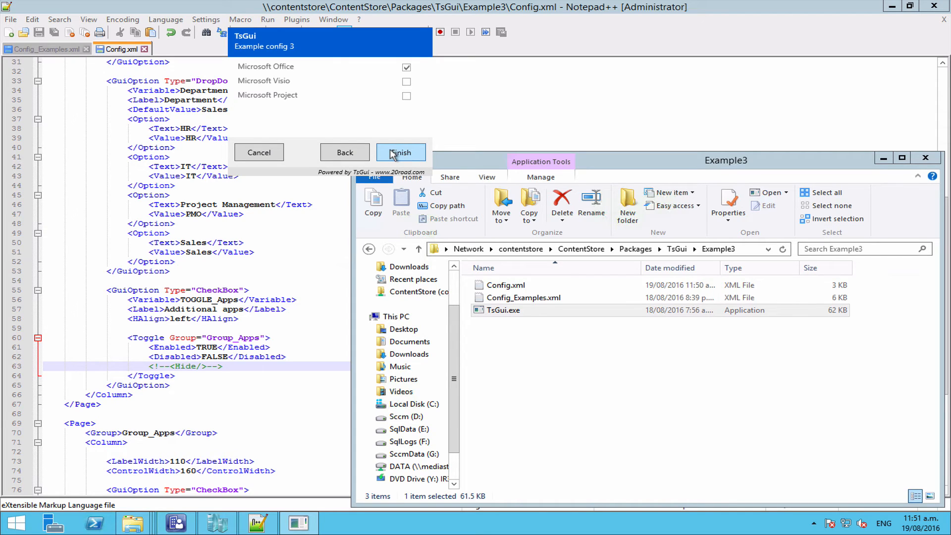
Finish the wizard to see TOGGLE_Apps FALSE and all three apps TSGUI_INACTIVE.
{"action": "left_click", "coordinate": [401, 152]}
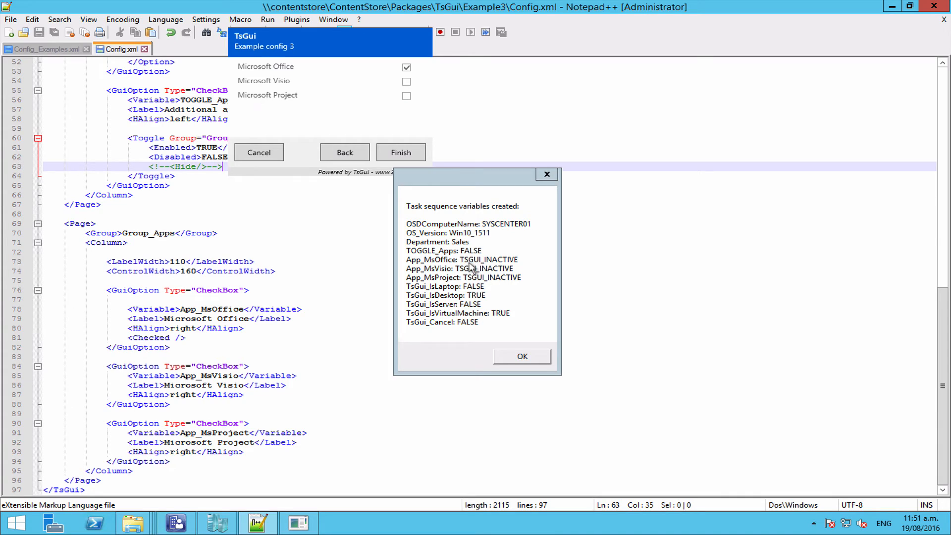
{"action": "mouse_move", "coordinate": [525, 266]}
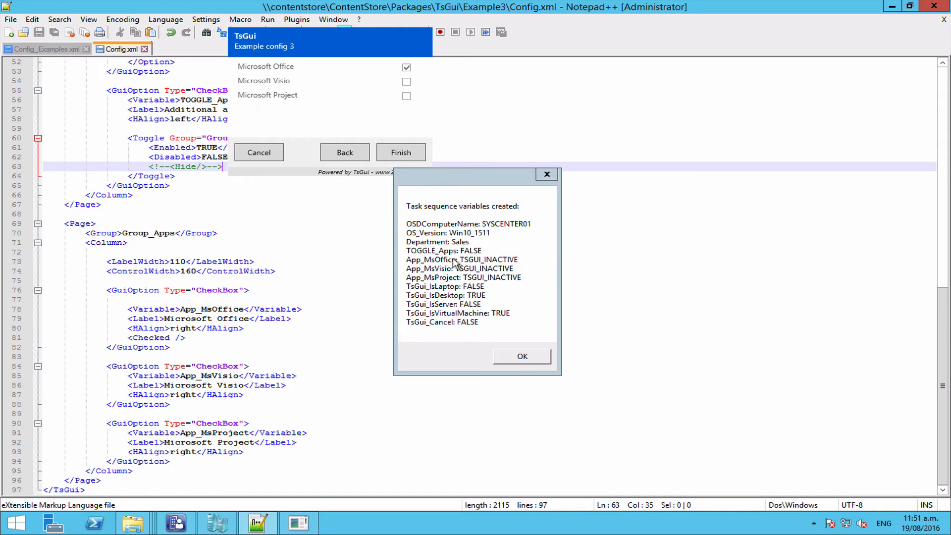
{"action": "mouse_move", "coordinate": [522, 356]}
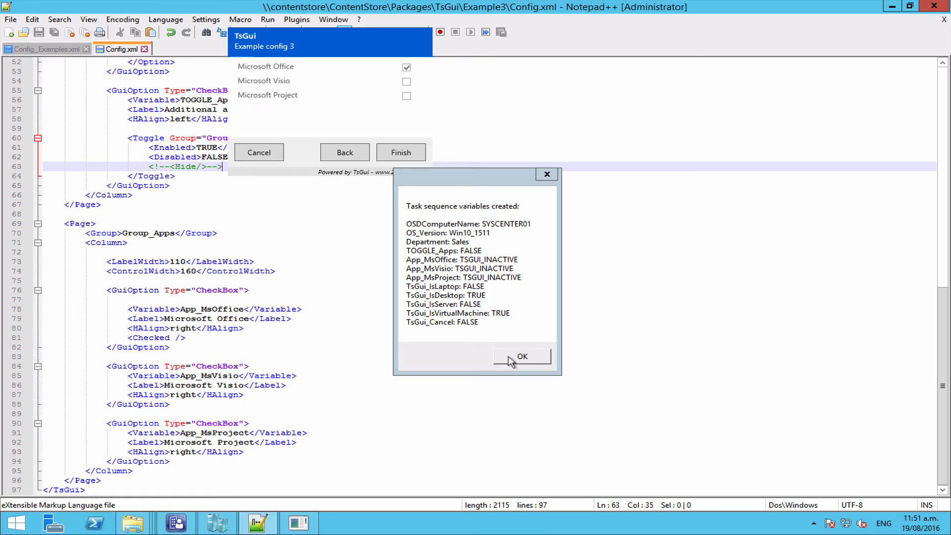
Dismiss the variables summary and uncomment the <Hide/> line in Config.xml.
{"action": "left_click", "coordinate": [522, 356]}
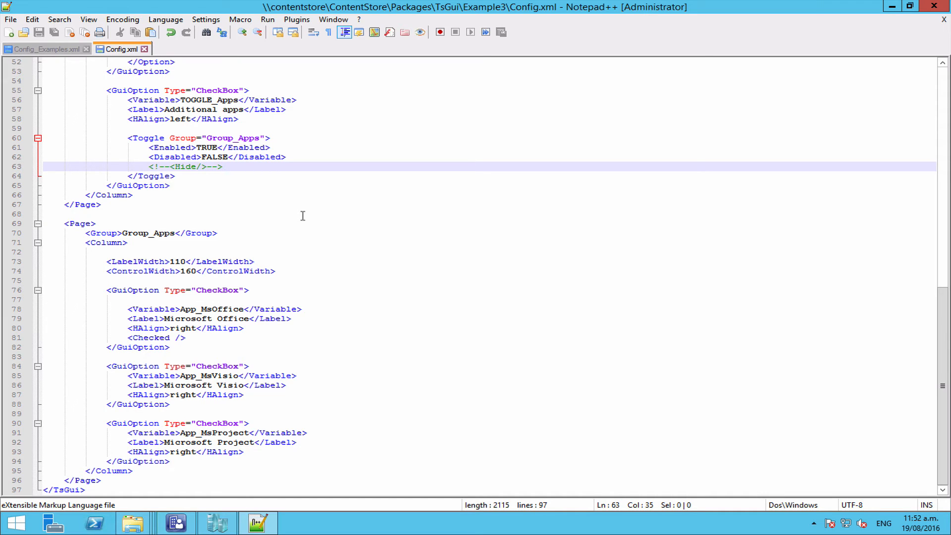
{"action": "key", "text": "BackSpace"}
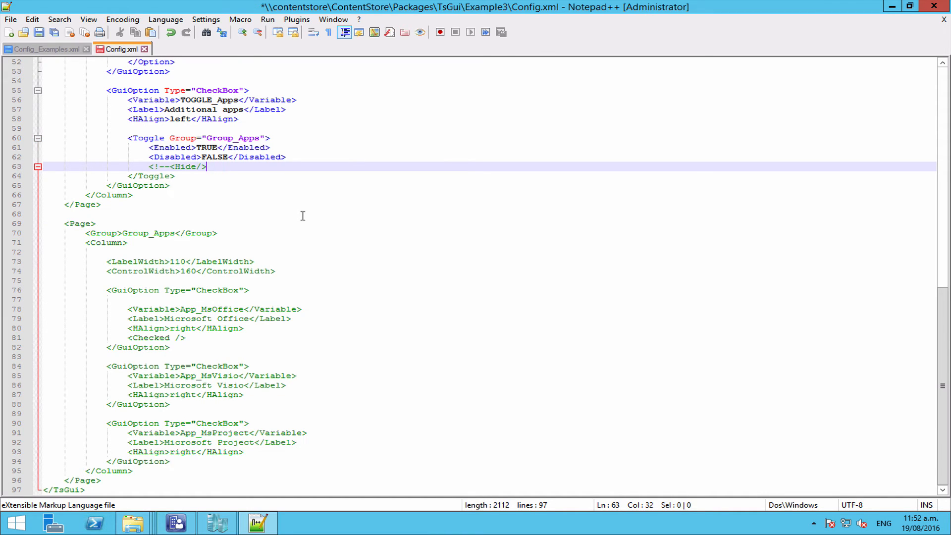
{"action": "left_click", "coordinate": [168, 167]}
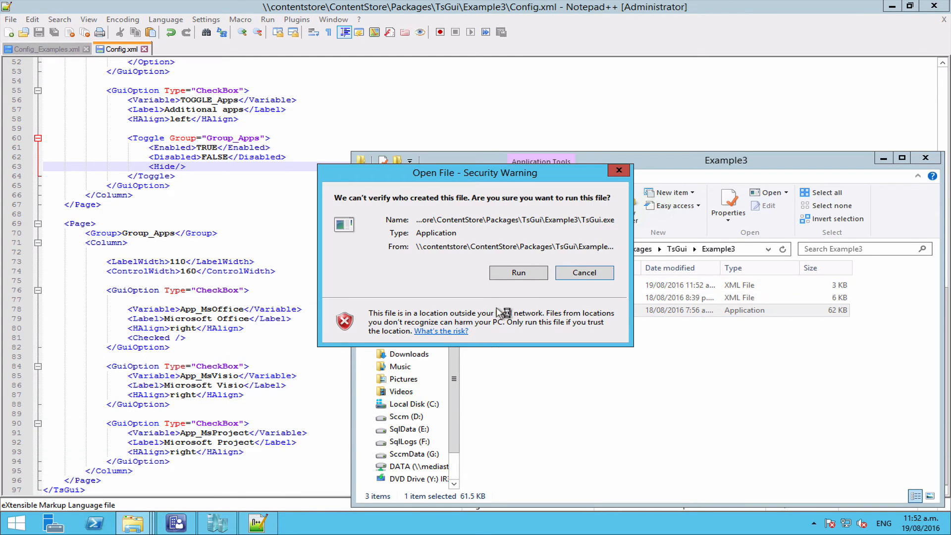
Run TsGui.exe in test mode with Additional apps unticked and acknowledge TOGGLE_Apps FALSE with all apps inactive.
{"action": "left_click", "coordinate": [517, 272]}
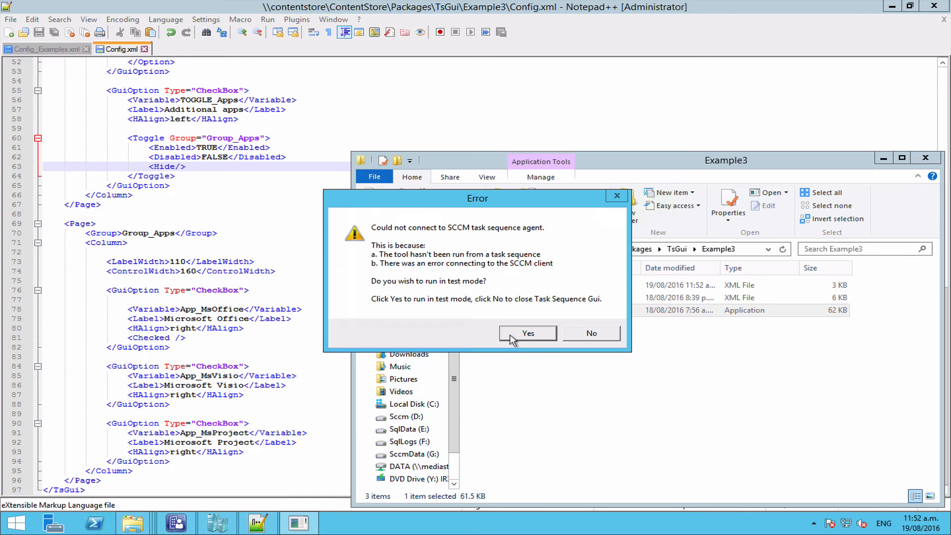
{"action": "left_click", "coordinate": [526, 333]}
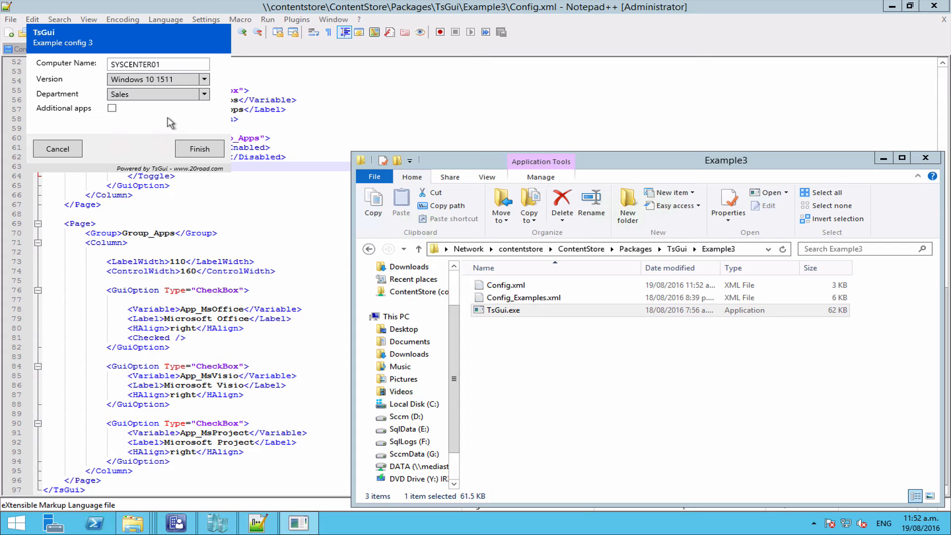
{"action": "mouse_move", "coordinate": [123, 120]}
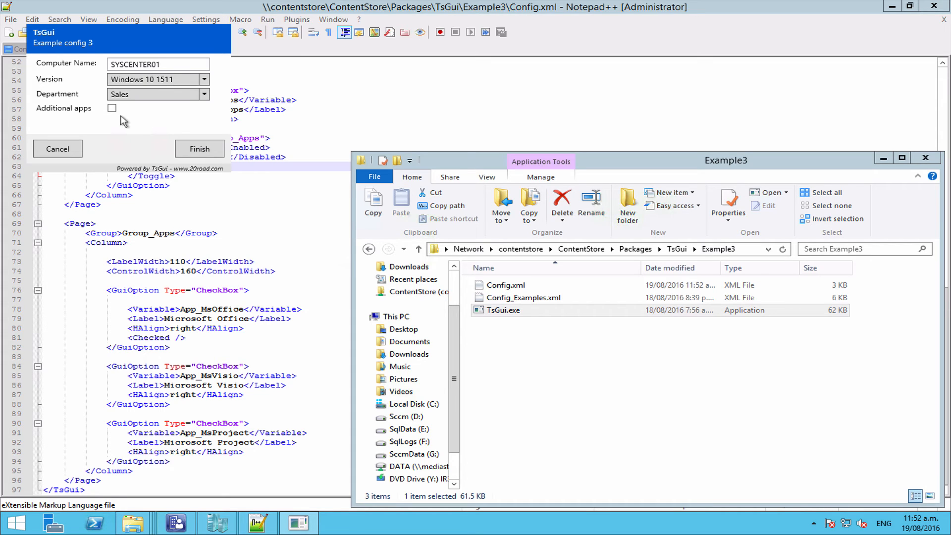
{"action": "left_click", "coordinate": [199, 149]}
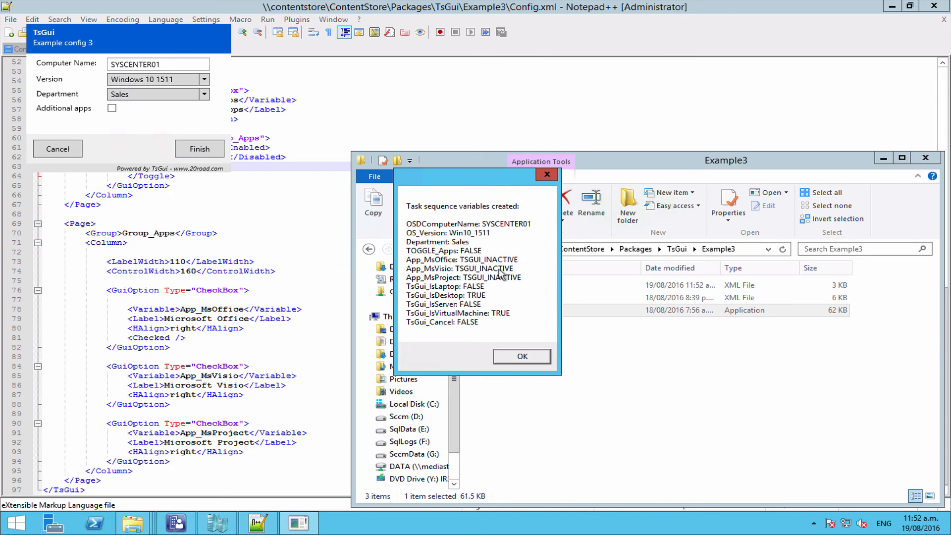
{"action": "mouse_move", "coordinate": [496, 286]}
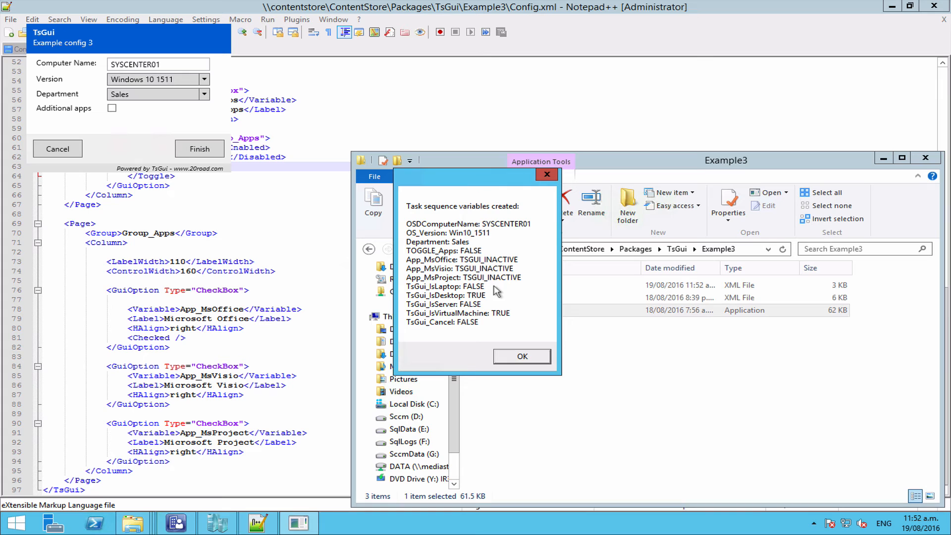
{"action": "left_click", "coordinate": [520, 355]}
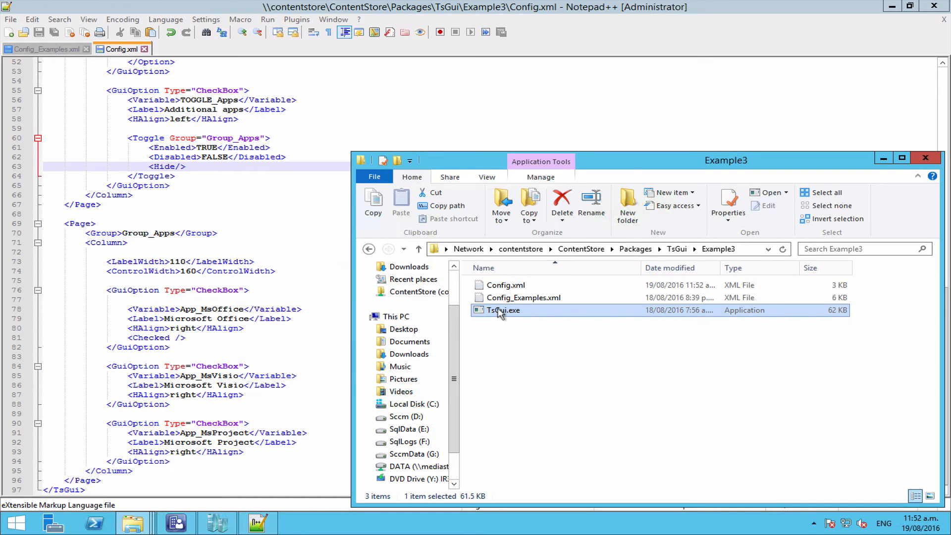
Rerun TsGui with Additional apps, Visio and Project ticked and acknowledge all three apps reported TRUE.
{"action": "double_click", "coordinate": [503, 310]}
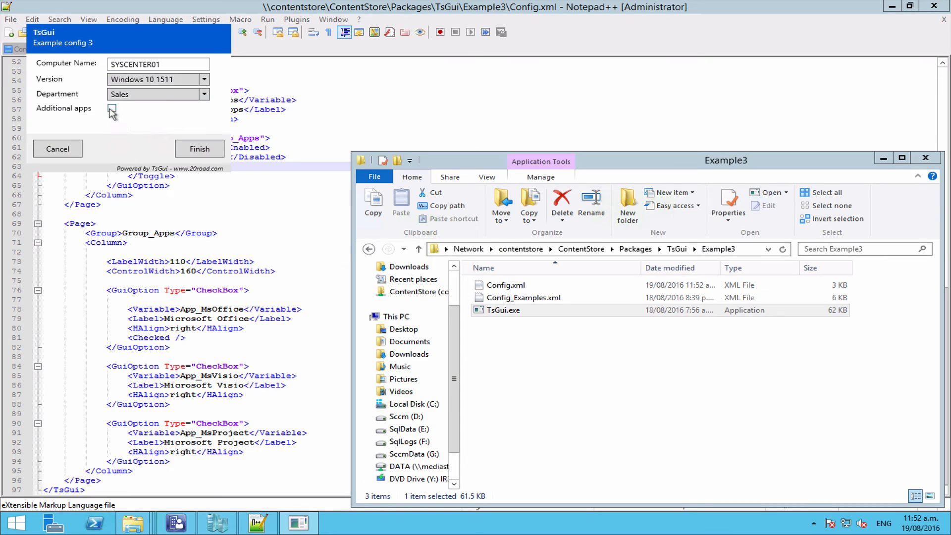
{"action": "left_click", "coordinate": [112, 108]}
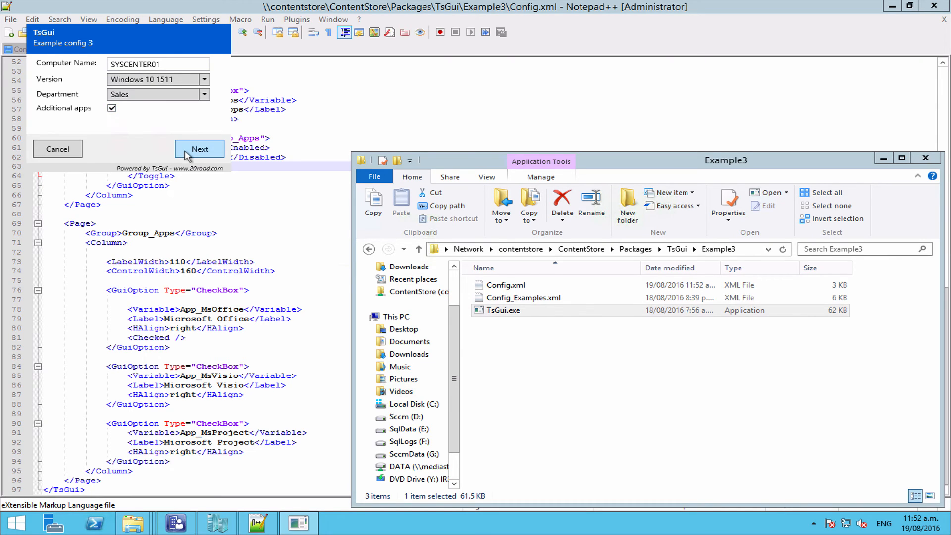
{"action": "left_click", "coordinate": [199, 148]}
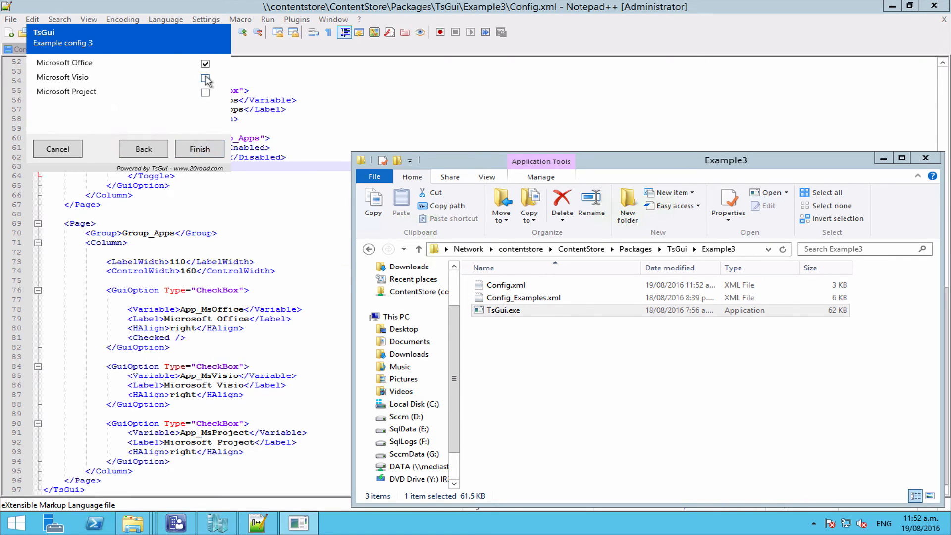
{"action": "left_click", "coordinate": [205, 80]}
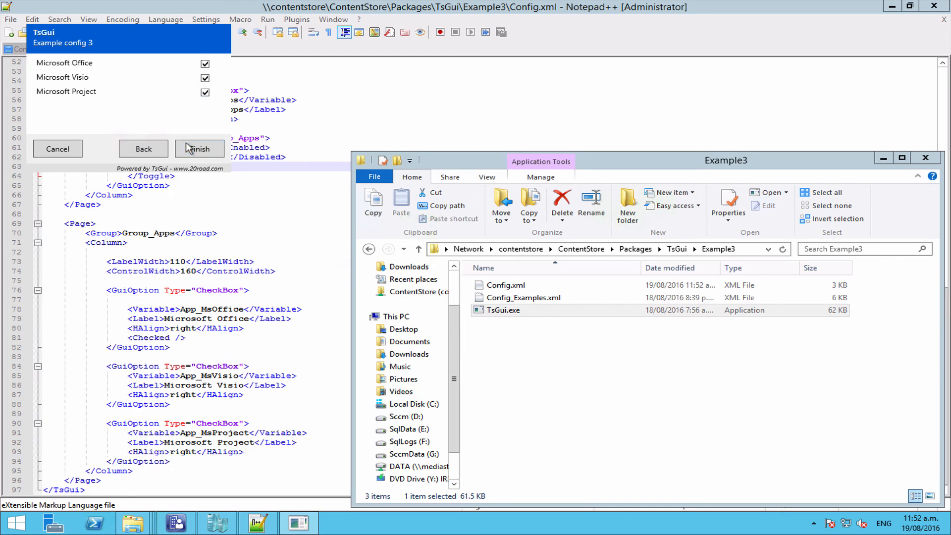
{"action": "left_click", "coordinate": [199, 149]}
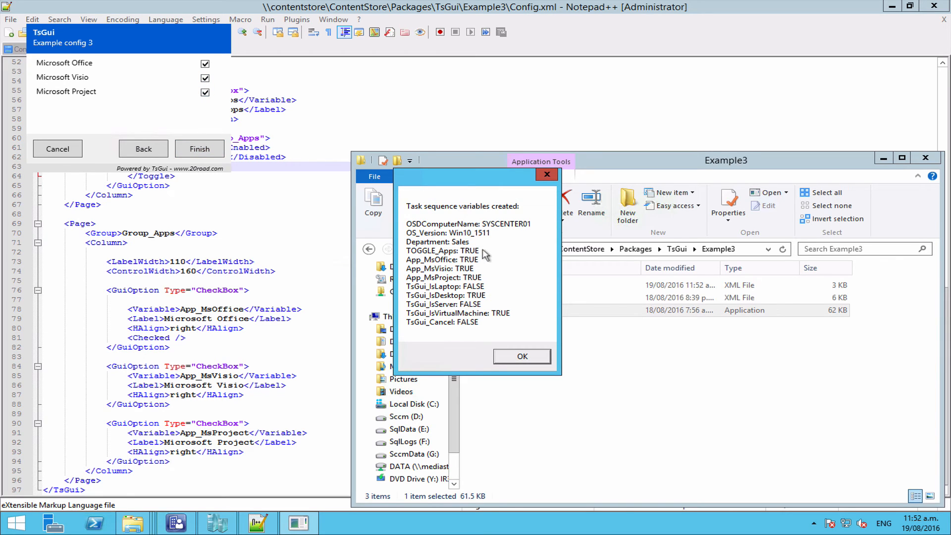
{"action": "mouse_move", "coordinate": [472, 285]}
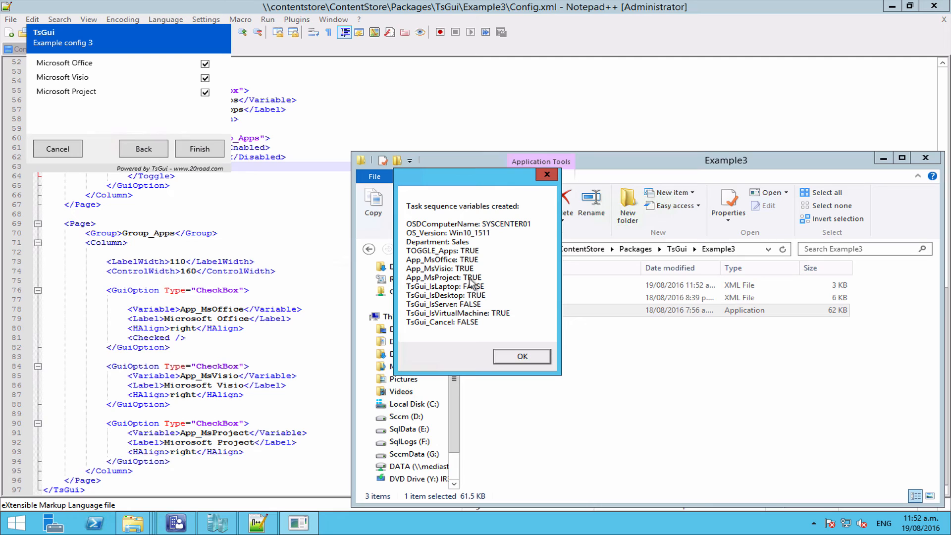
{"action": "mouse_move", "coordinate": [503, 318]}
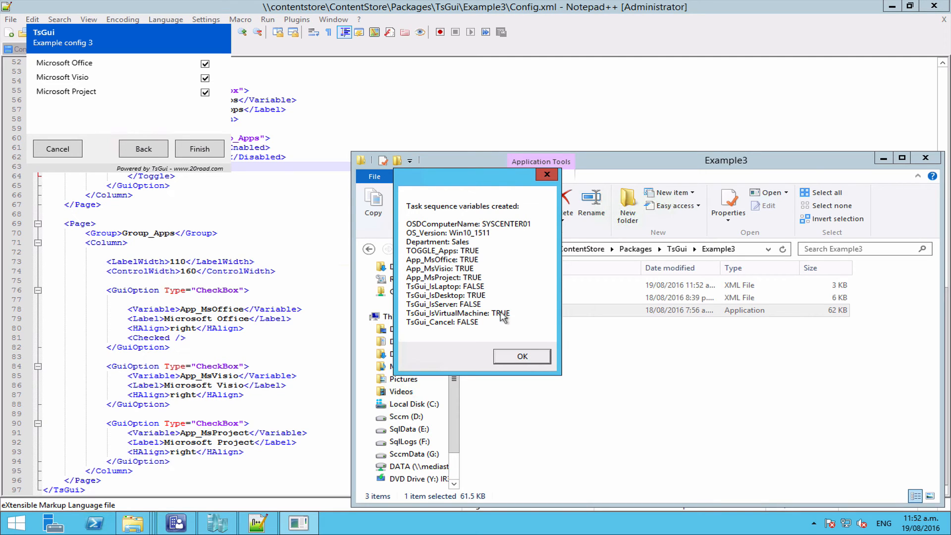
{"action": "mouse_move", "coordinate": [521, 355]}
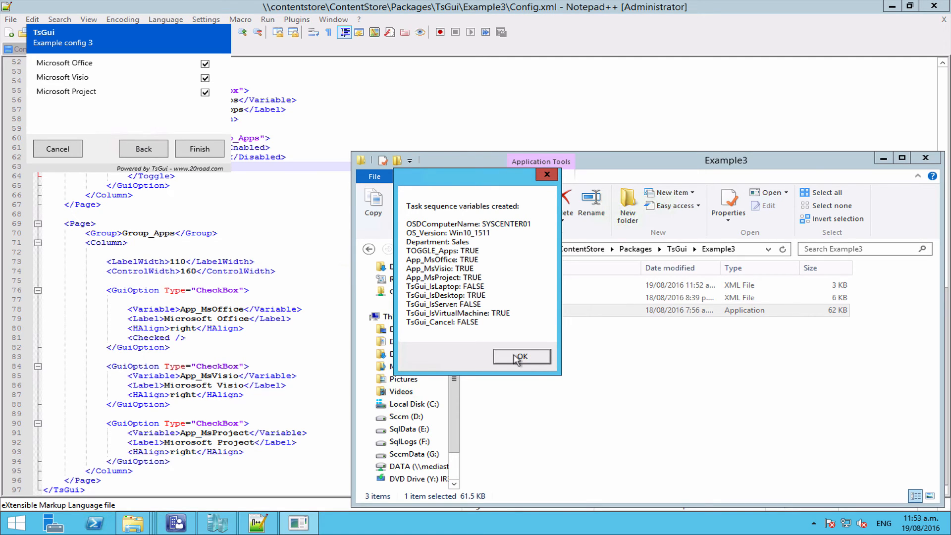
{"action": "left_click", "coordinate": [521, 356]}
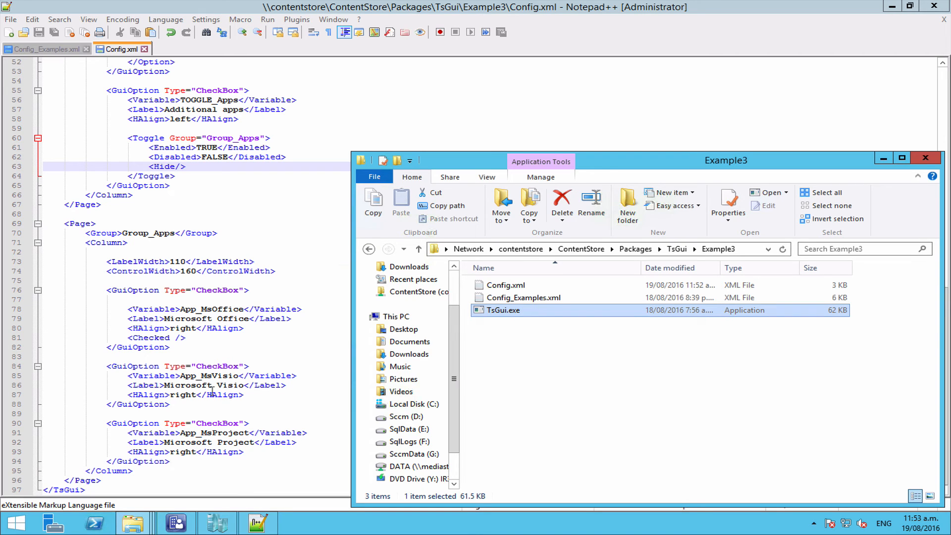
Move <Group>Group_Apps</Group> from the page into the Visio and Project GuiOption blocks and save Config.xml.
{"action": "left_click", "coordinate": [224, 233]}
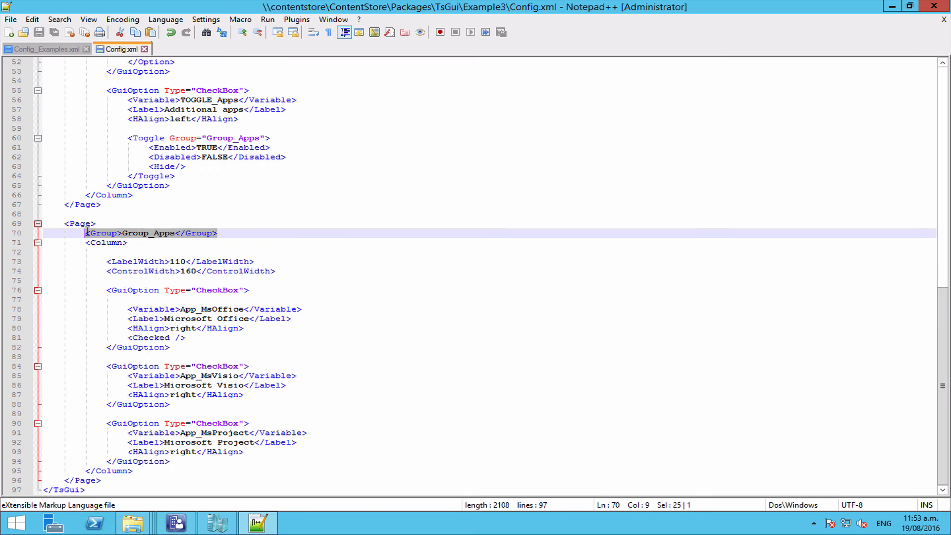
{"action": "key", "text": "Delete"}
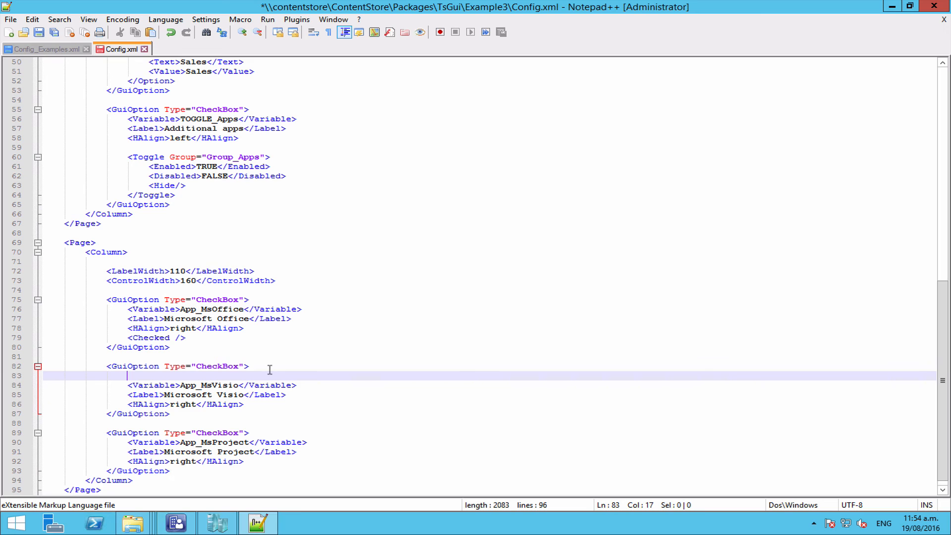
{"action": "type", "text": "<Group>Group_Apps</Group>"}
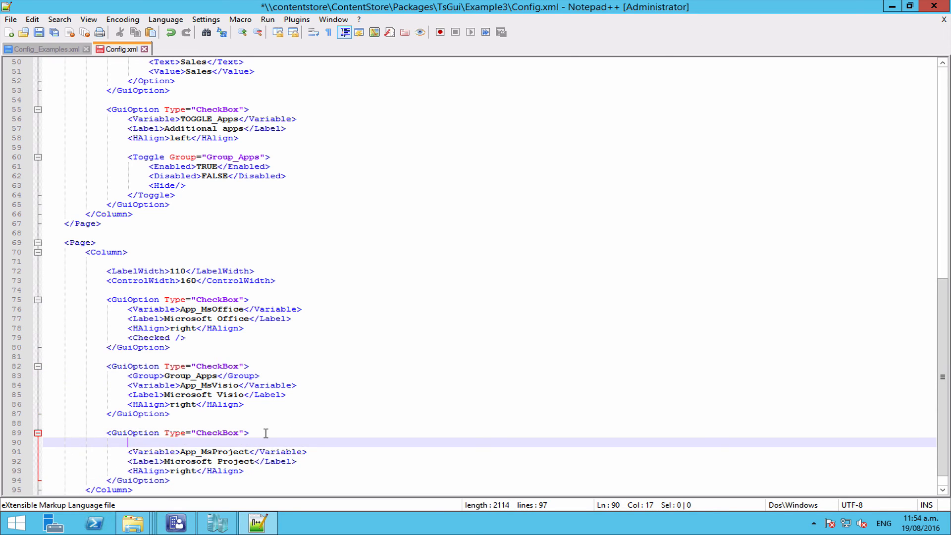
{"action": "type", "text": "<Group>Group_Apps</Group>"}
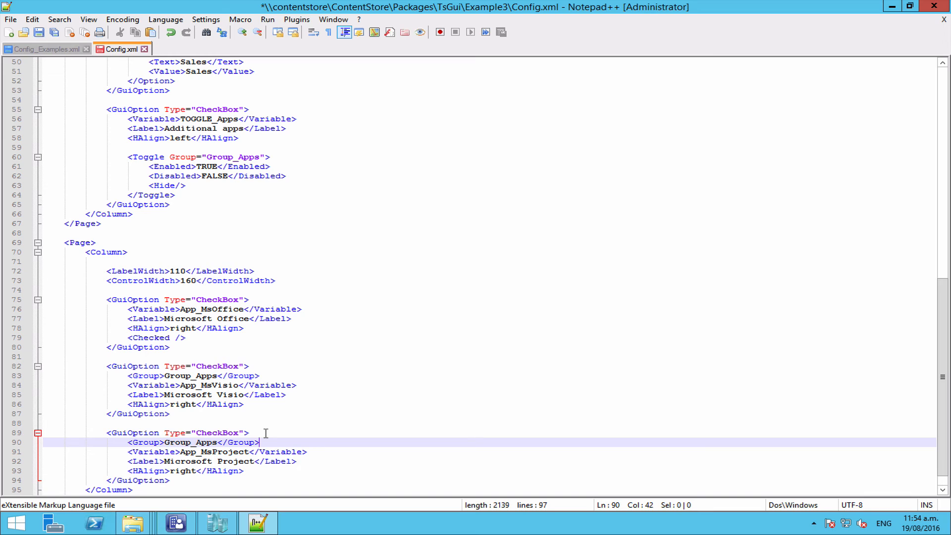
{"action": "left_click", "coordinate": [39, 32]}
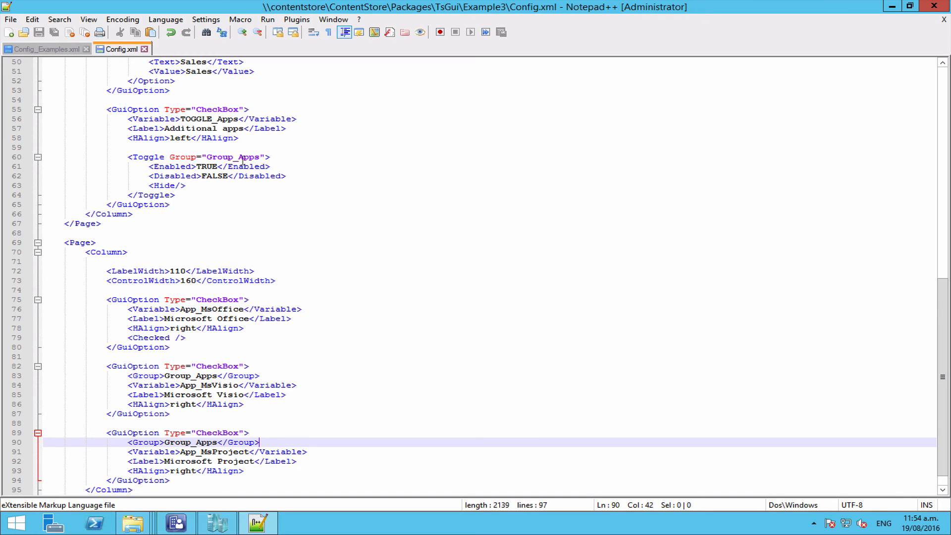
{"action": "mouse_move", "coordinate": [281, 368]}
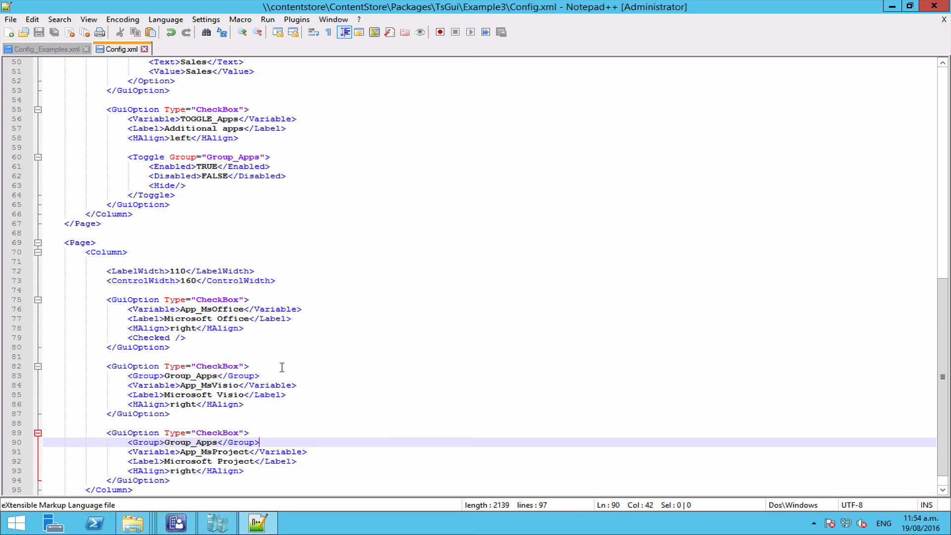
{"action": "mouse_move", "coordinate": [217, 456]}
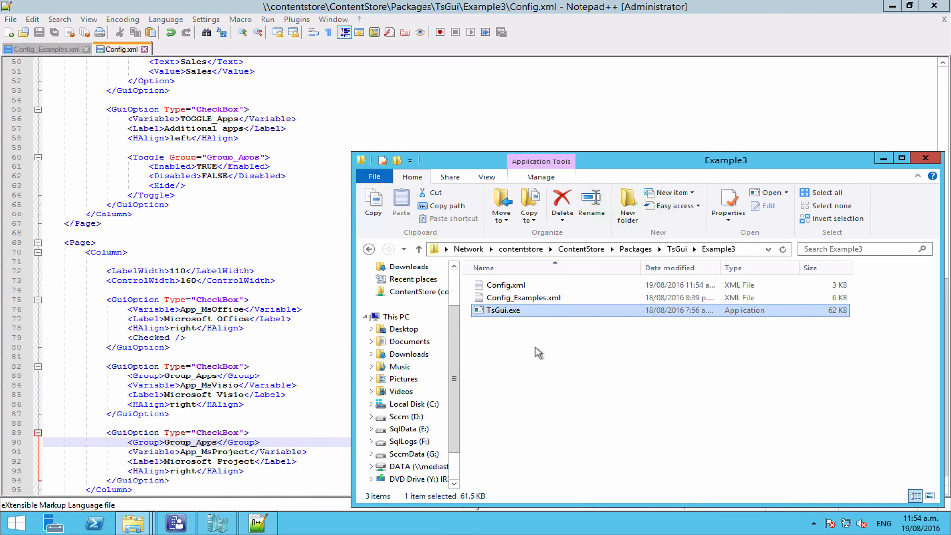
Run TsGui.exe, untick Microsoft Office on the applications page and acknowledge the created variables.
{"action": "double_click", "coordinate": [503, 310]}
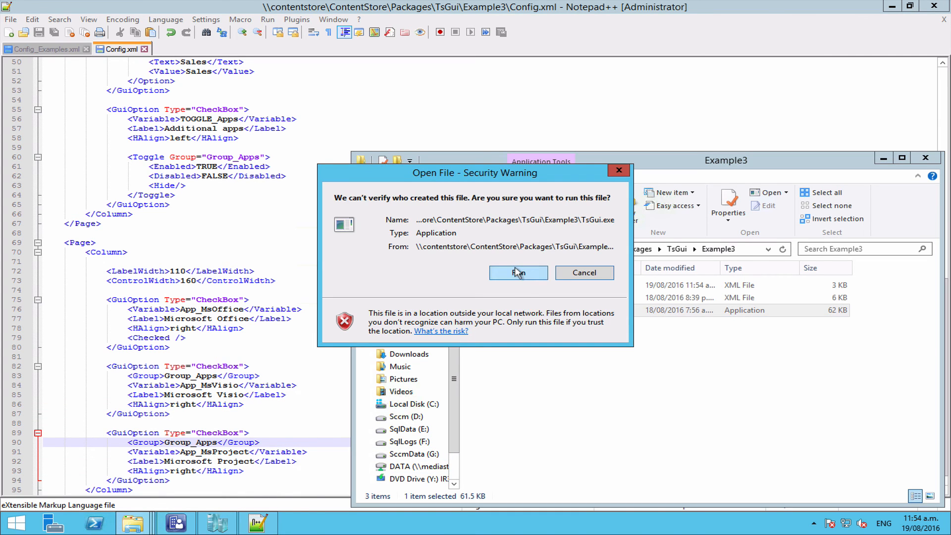
{"action": "left_click", "coordinate": [517, 272]}
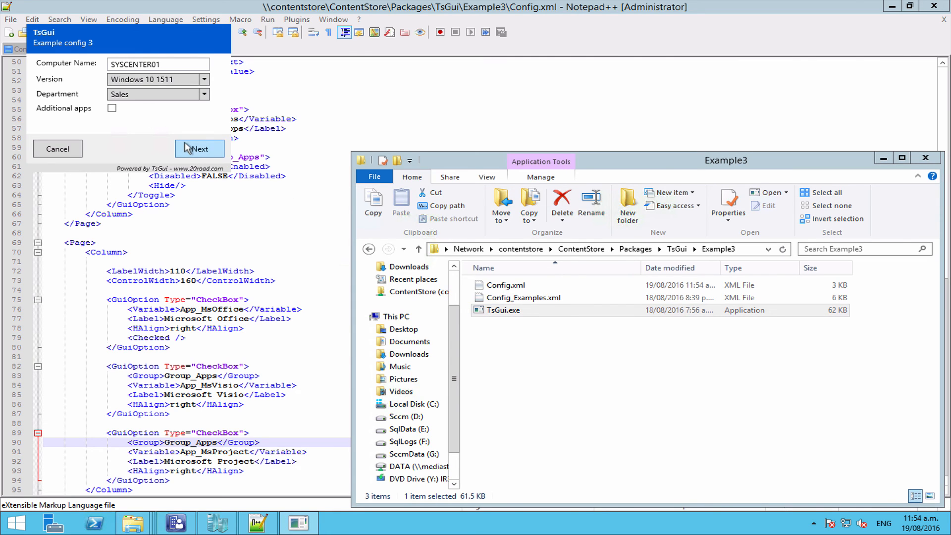
{"action": "left_click", "coordinate": [199, 149]}
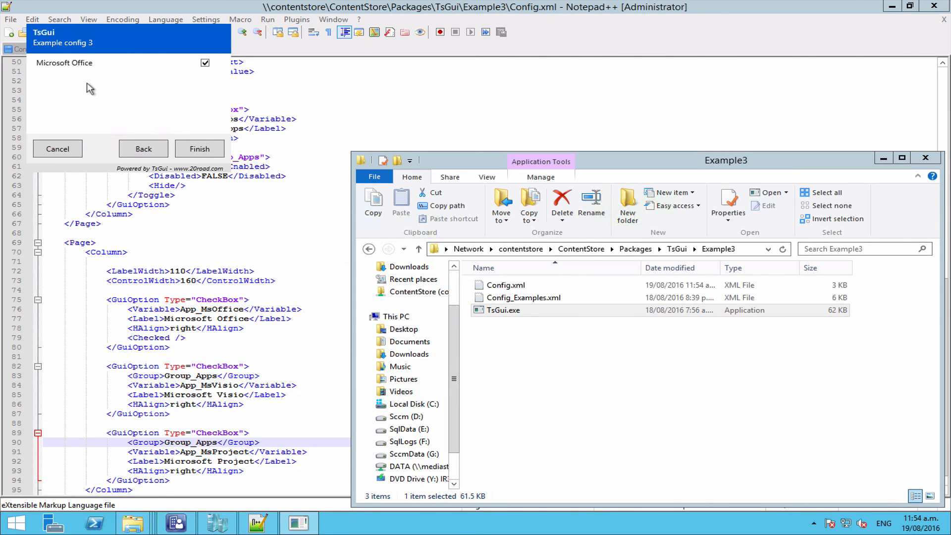
{"action": "mouse_move", "coordinate": [196, 83]}
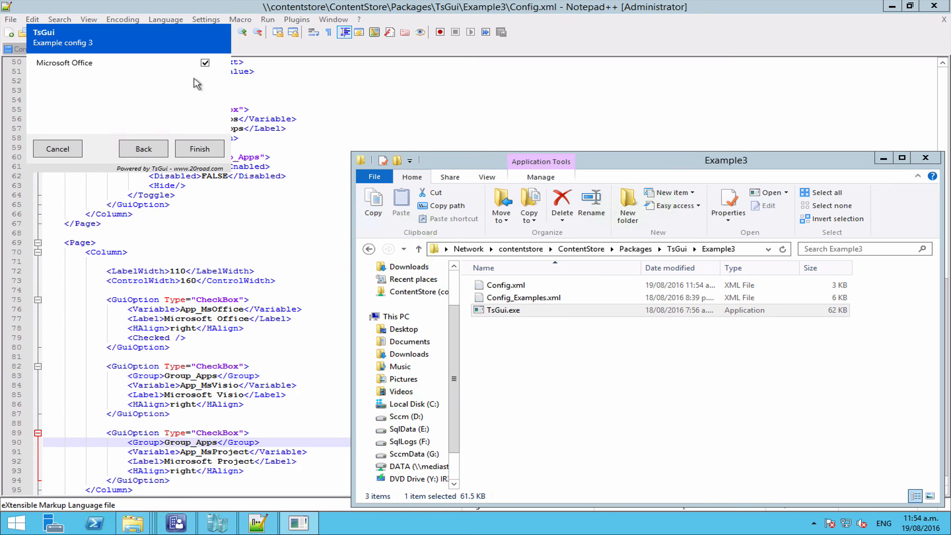
{"action": "mouse_move", "coordinate": [211, 66]}
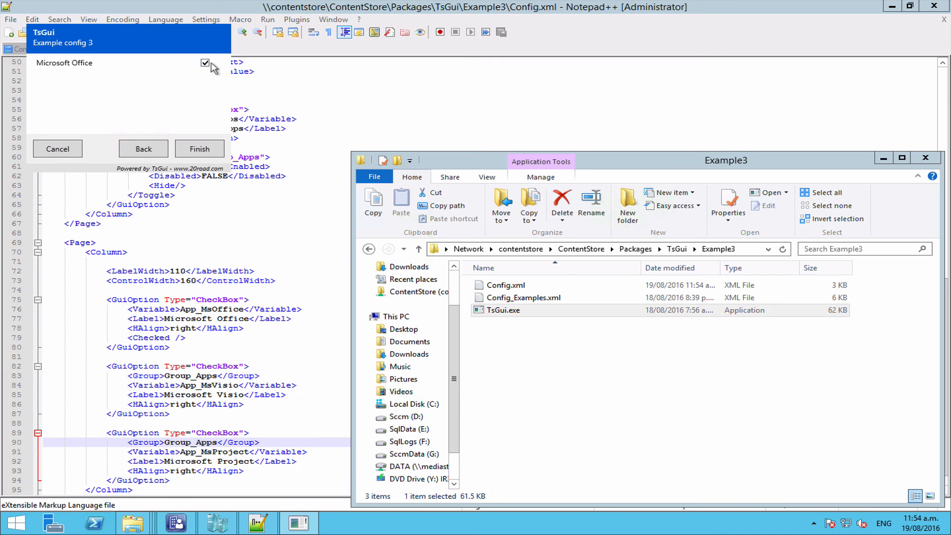
{"action": "left_click", "coordinate": [205, 62]}
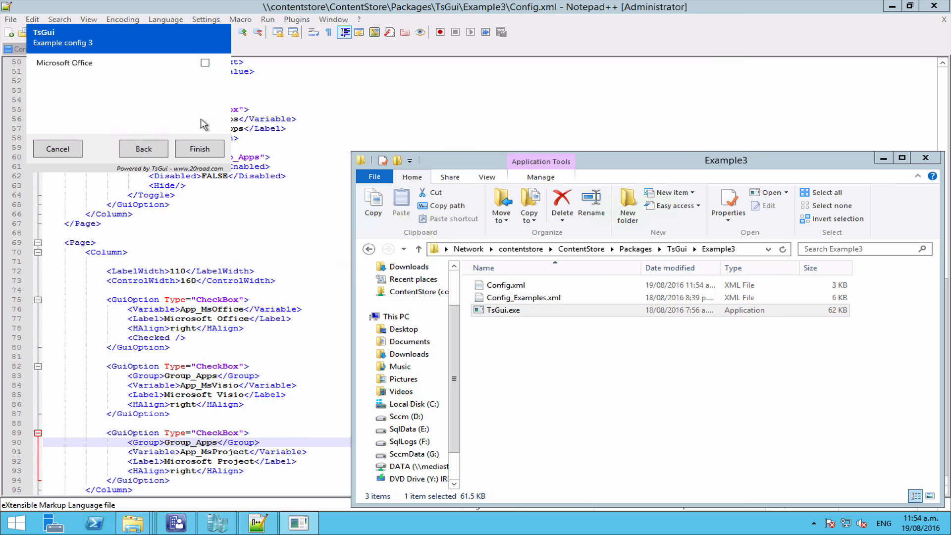
{"action": "left_click", "coordinate": [199, 149]}
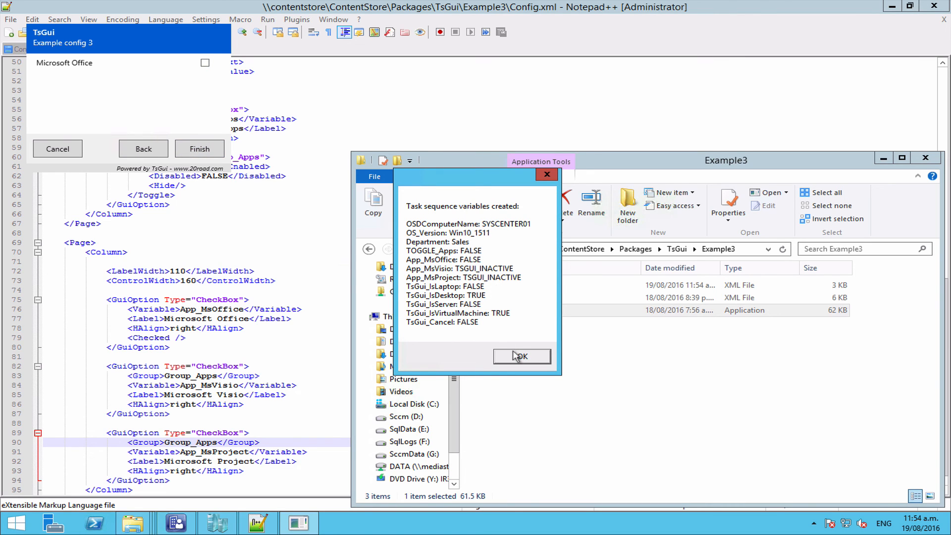
{"action": "left_click", "coordinate": [521, 356]}
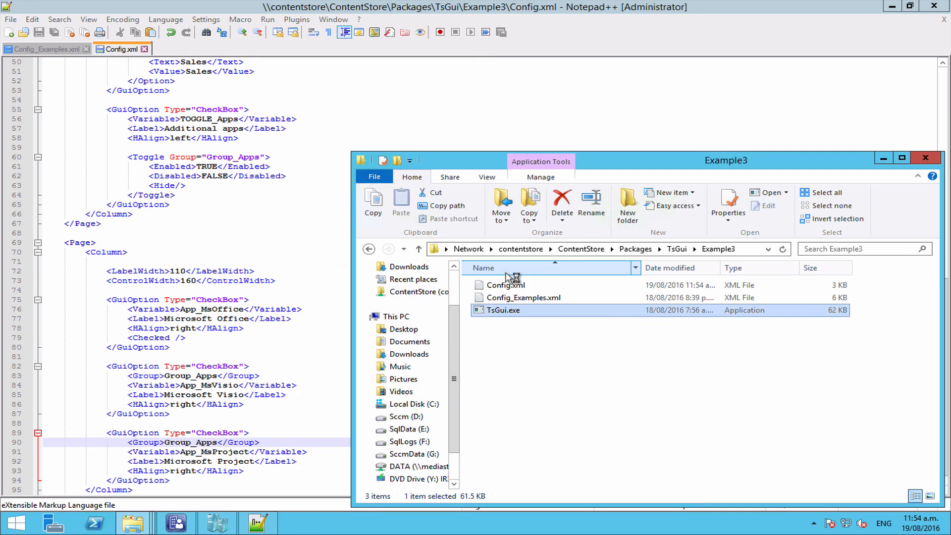
Rerun TsGui with Microsoft Visio ticked, acknowledge Office and Visio TRUE with Project FALSE, and return to Notepad++.
{"action": "double_click", "coordinate": [504, 310]}
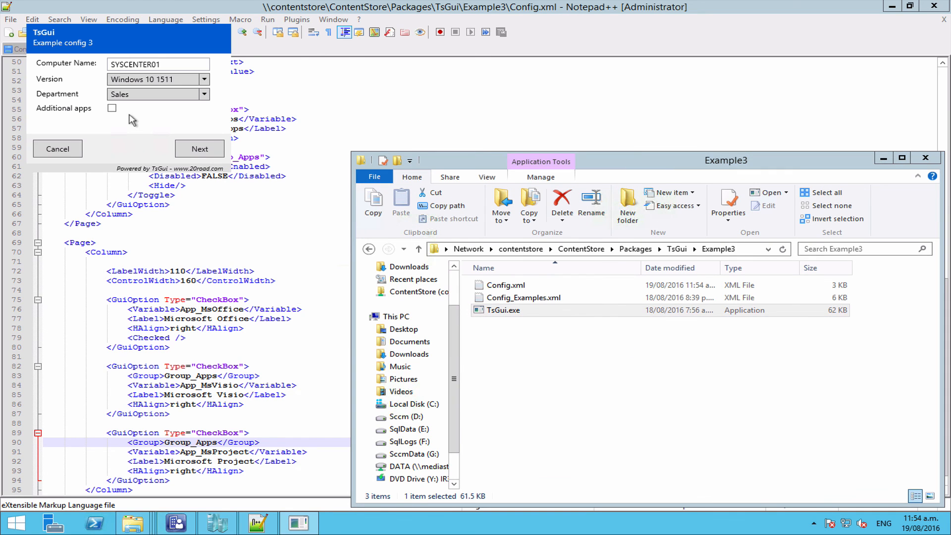
{"action": "left_click", "coordinate": [199, 148]}
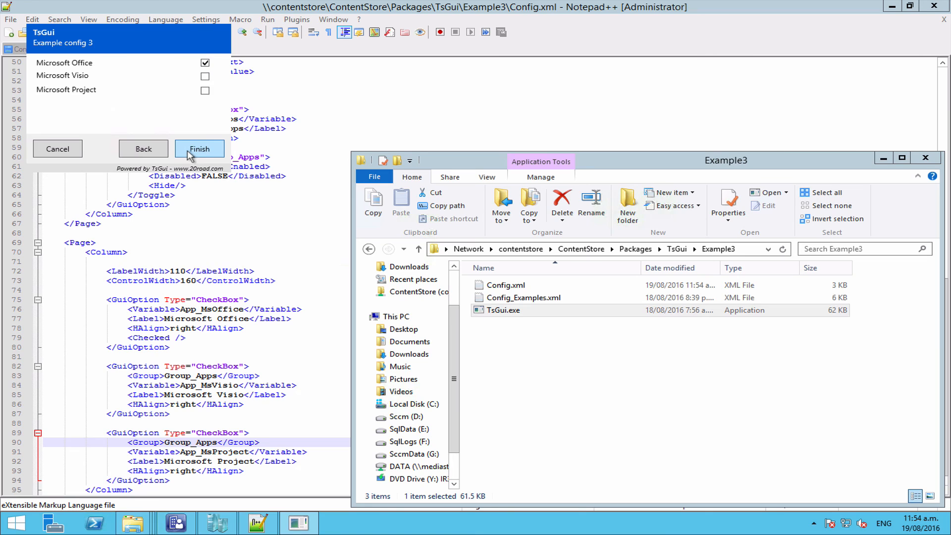
{"action": "left_click", "coordinate": [205, 77]}
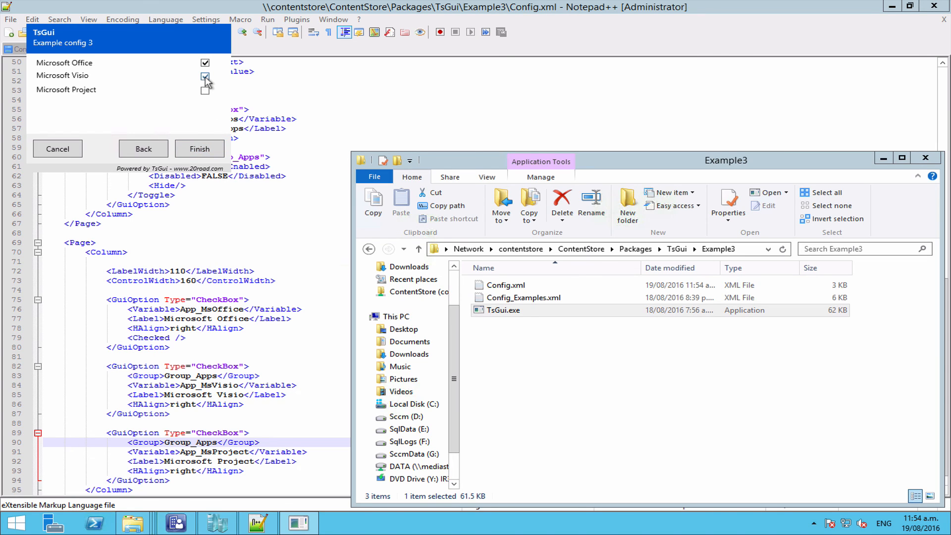
{"action": "left_click", "coordinate": [205, 79]}
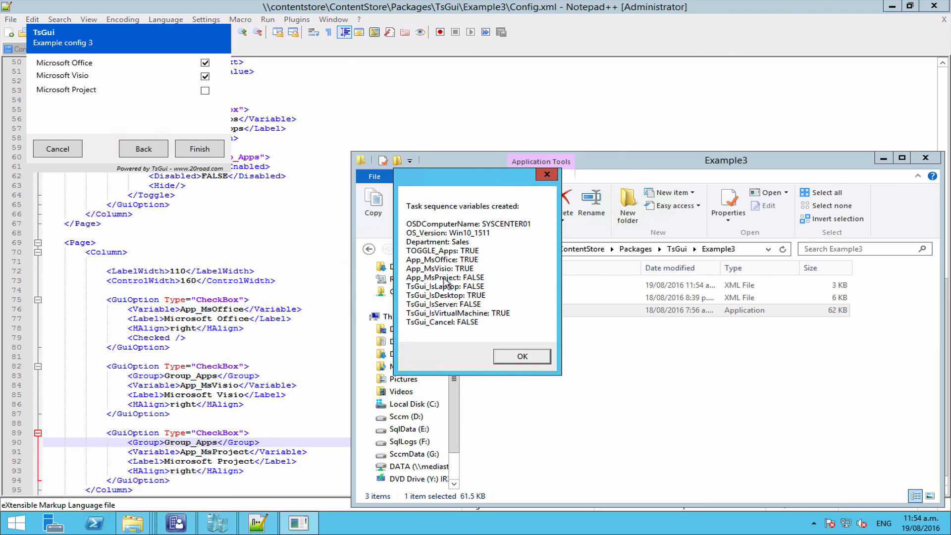
{"action": "left_click", "coordinate": [520, 355]}
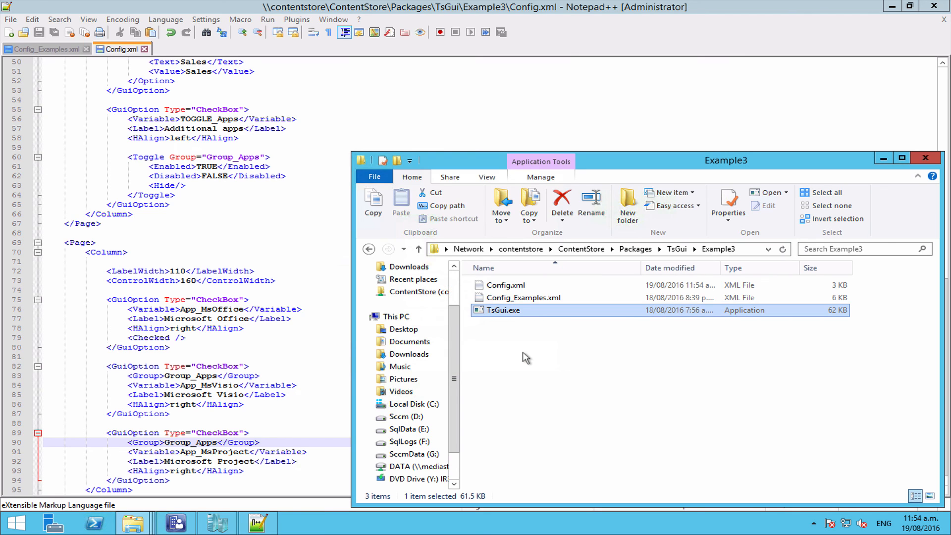
{"action": "left_click", "coordinate": [204, 309]}
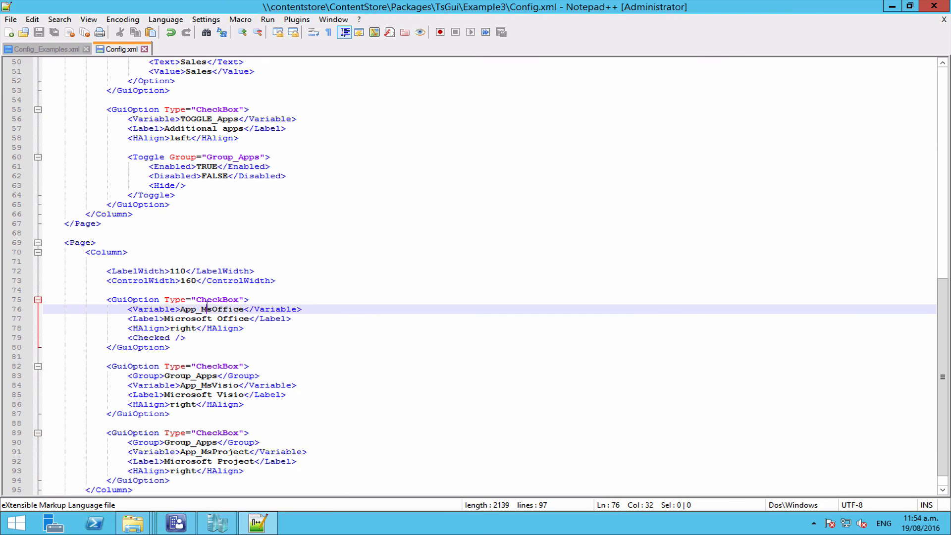
{"action": "mouse_move", "coordinate": [288, 337]}
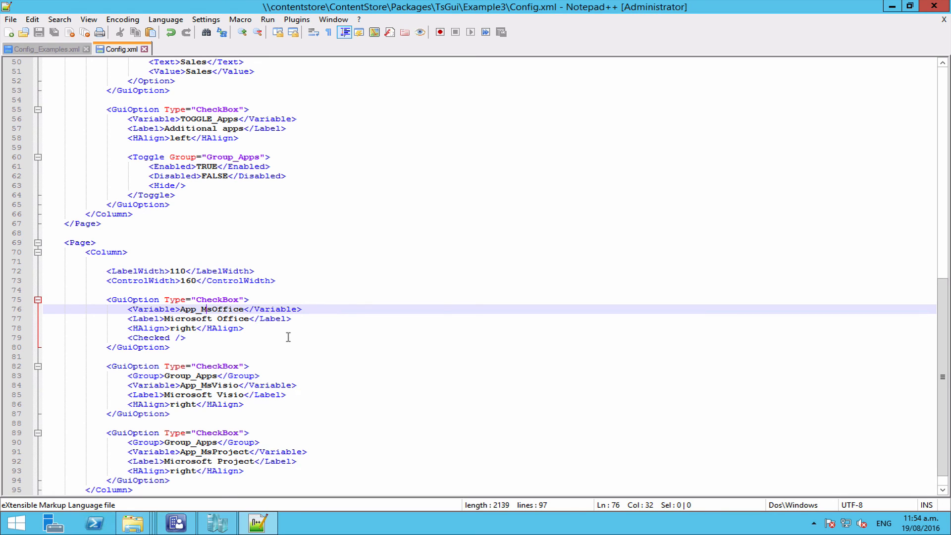